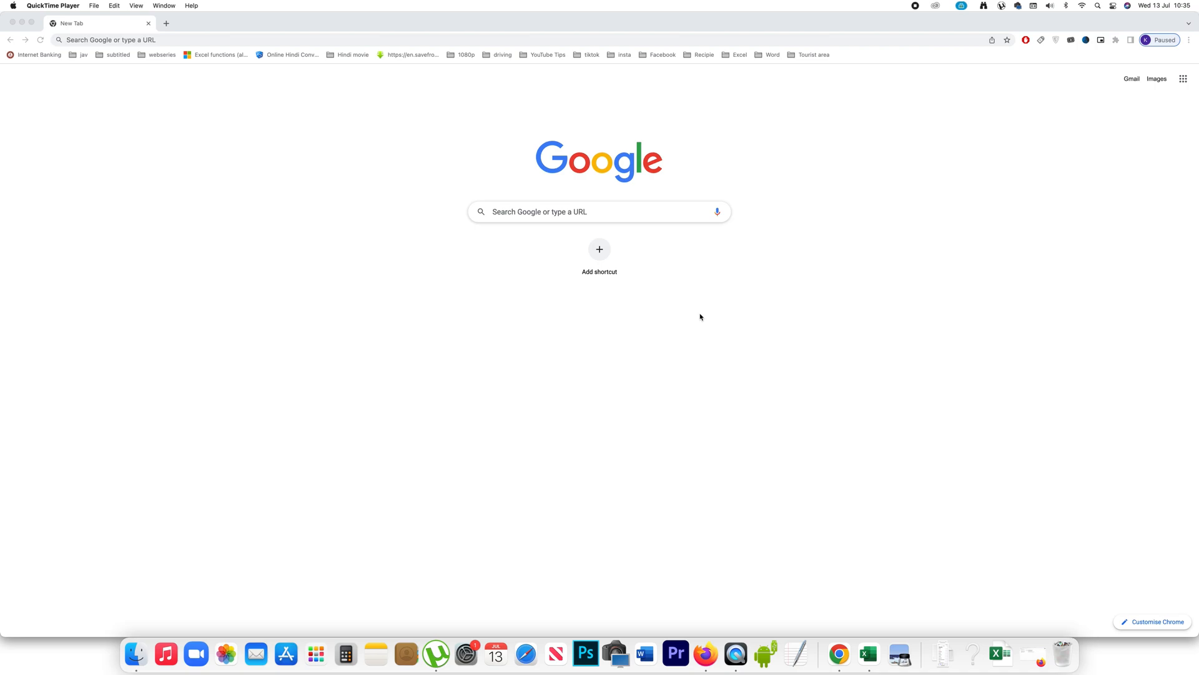
pyautogui.moveTo(282, 37)
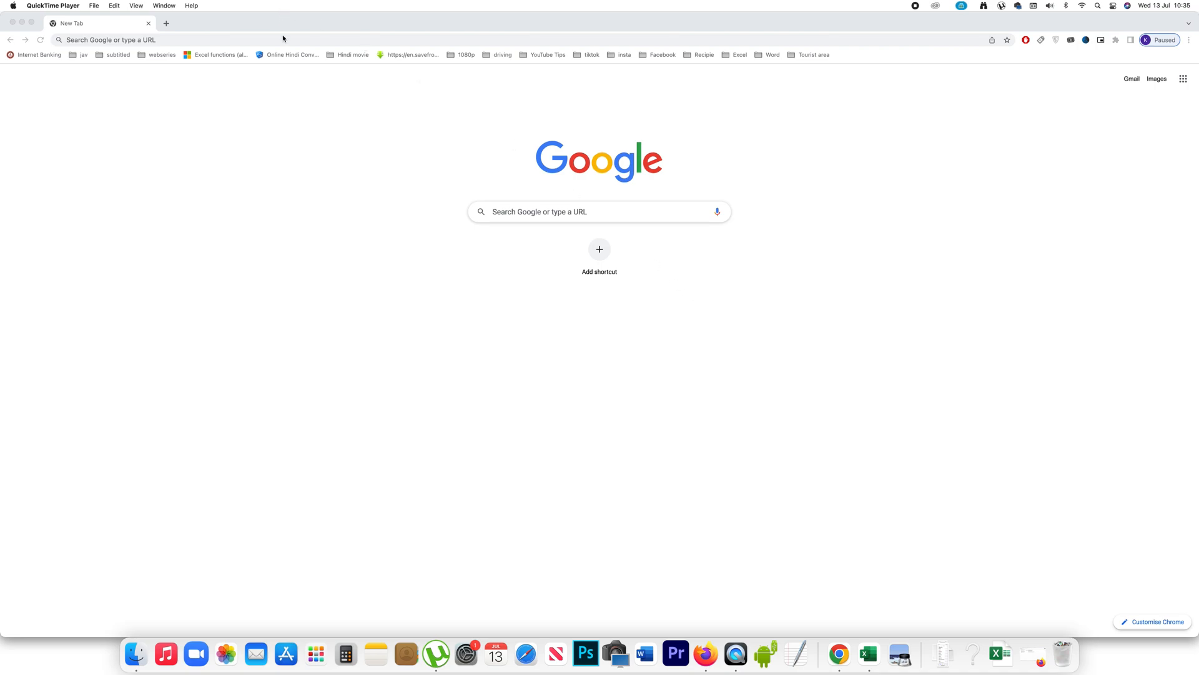
# Enter 'privacy.' in the address bar, starting the privacy.apple.com address
pyautogui.write('p')
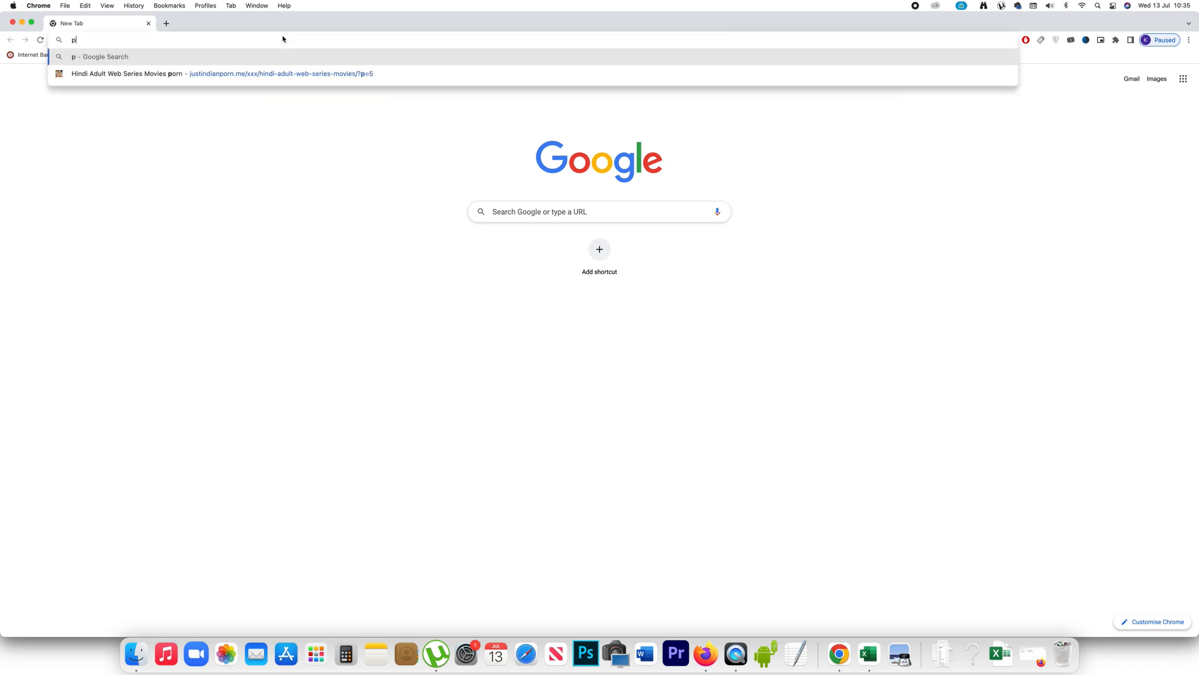
pyautogui.write('rivac')
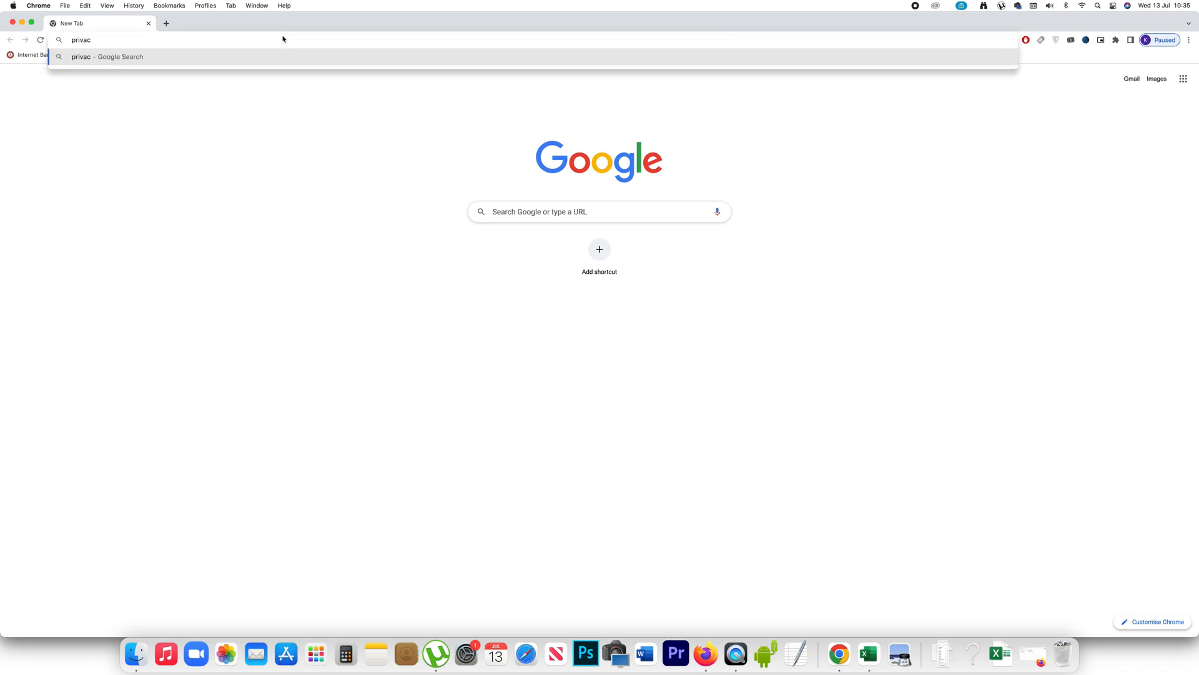
pyautogui.write('y')
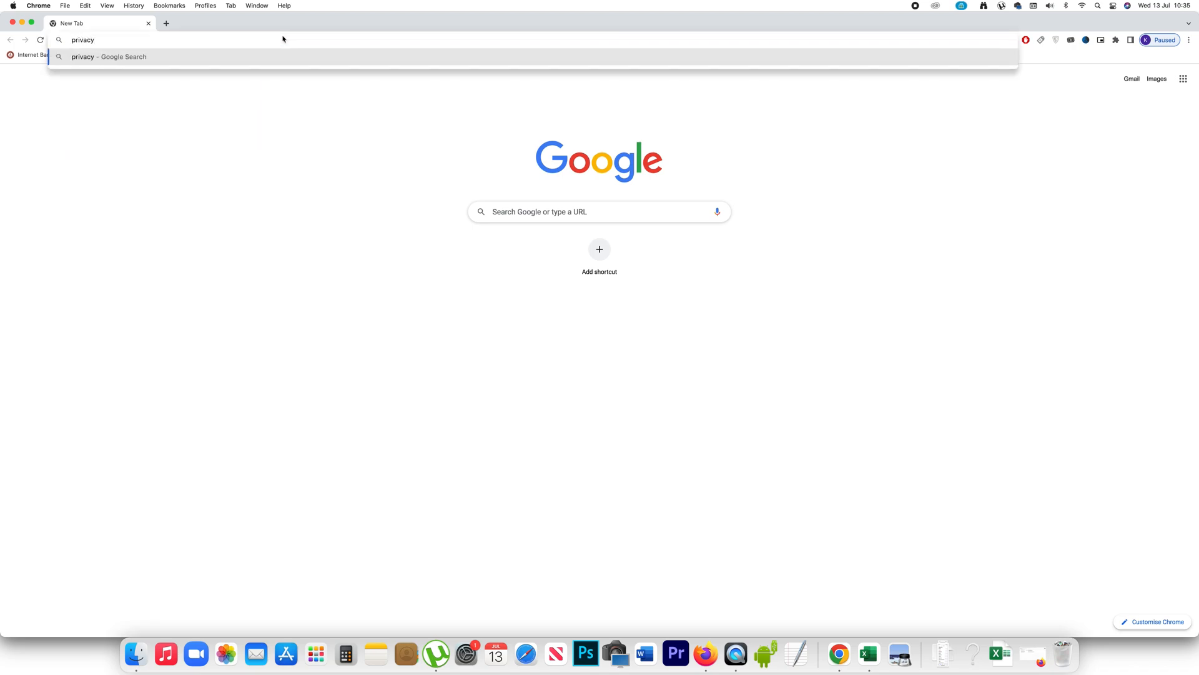
pyautogui.write('.apple.com')
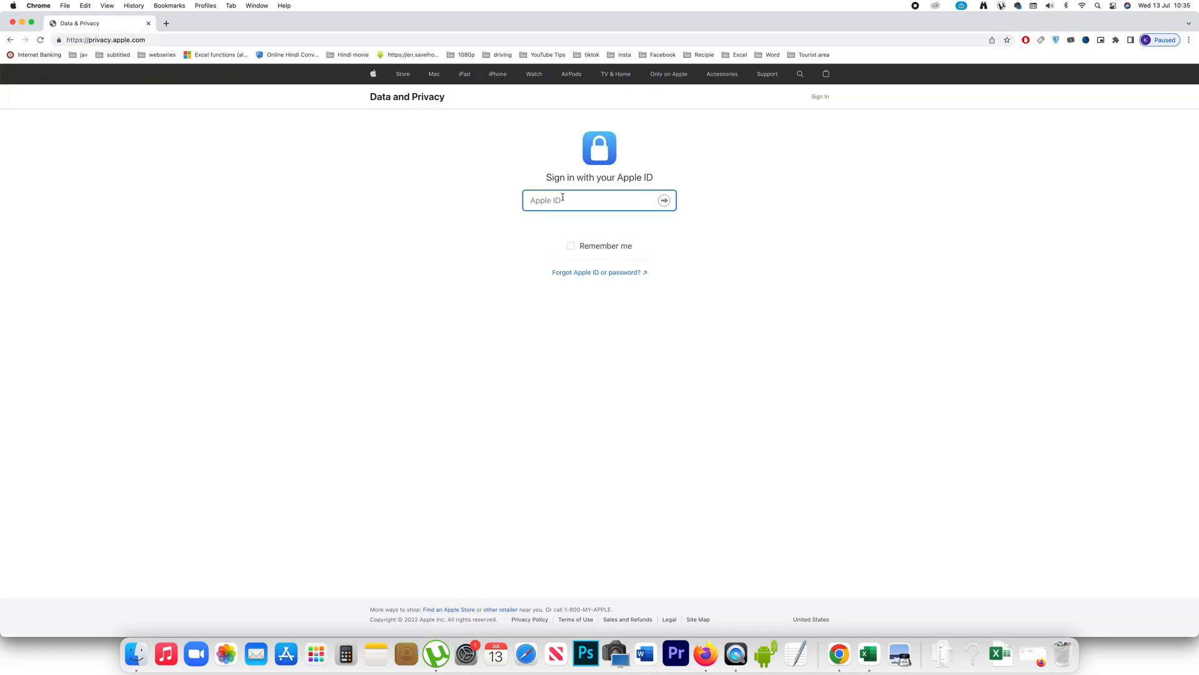
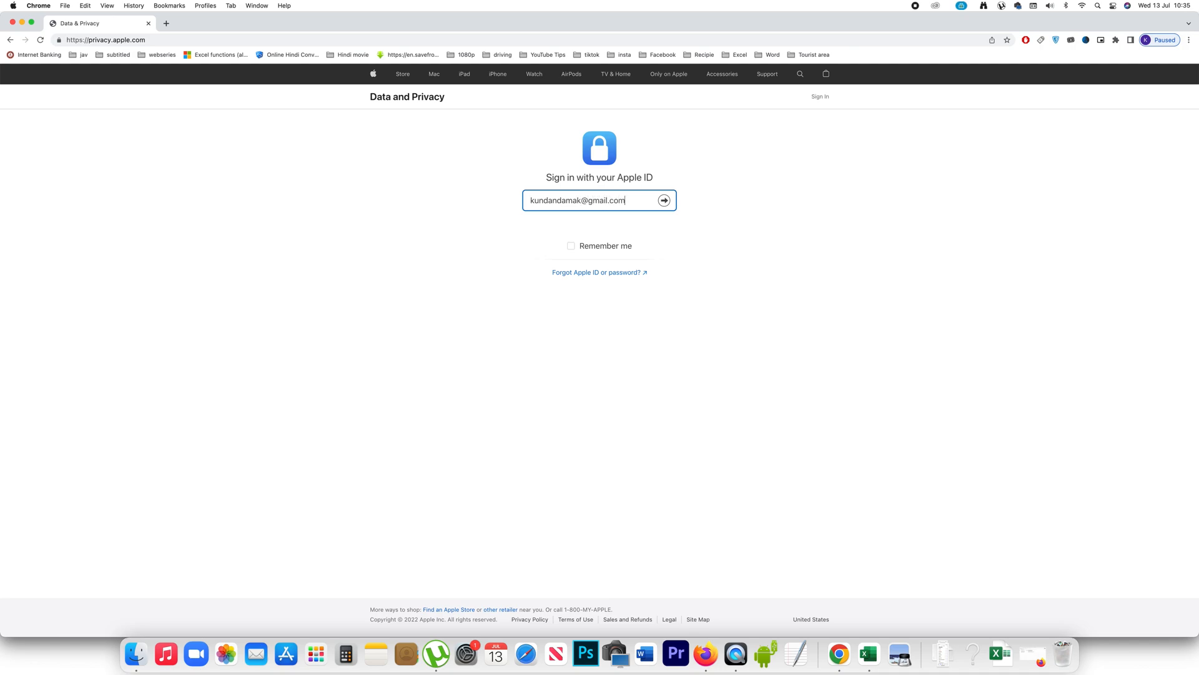
pyautogui.click(663, 200)
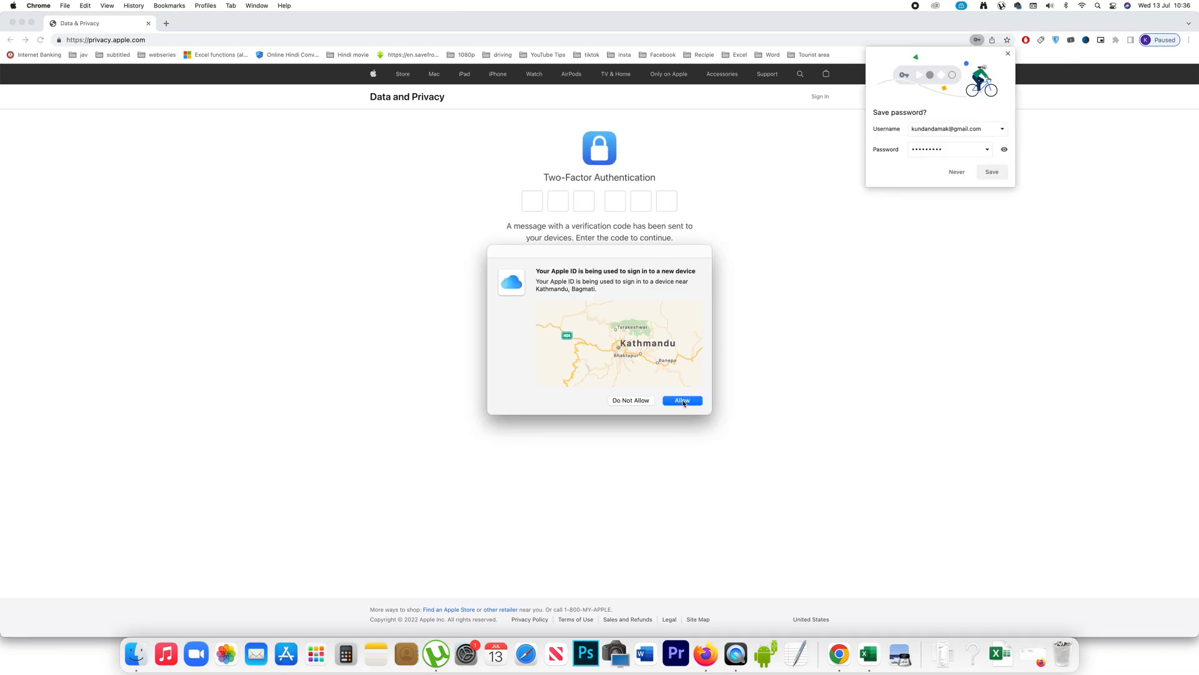
pyautogui.click(681, 400)
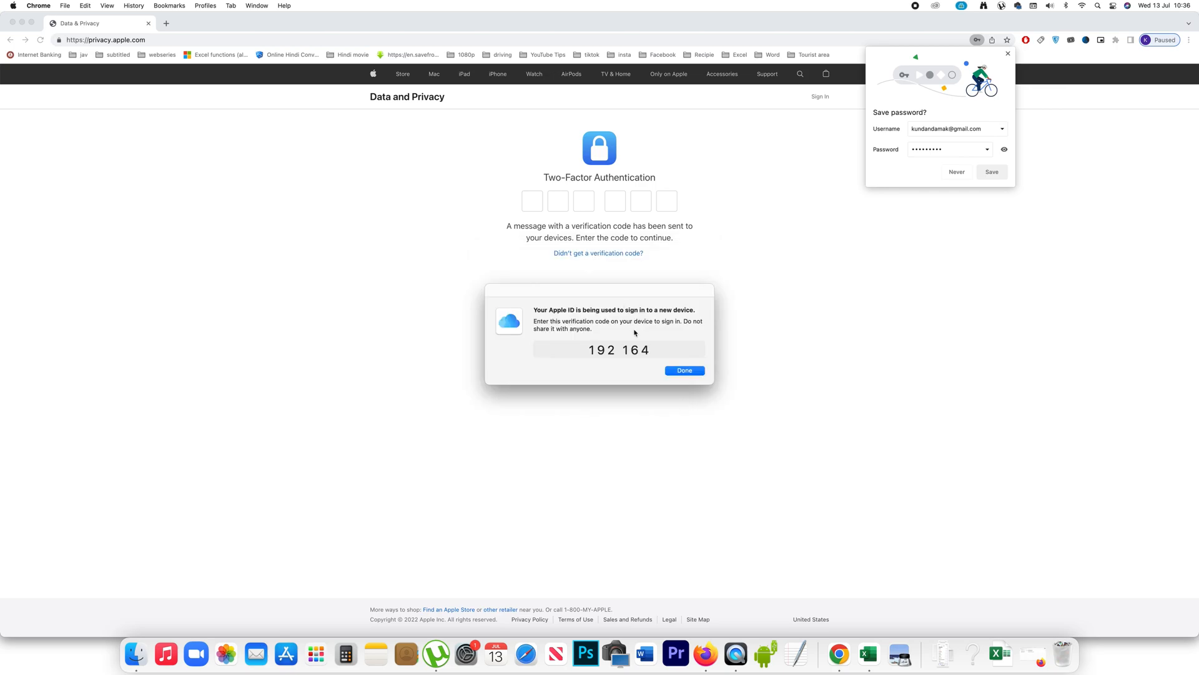
pyautogui.moveTo(569, 188)
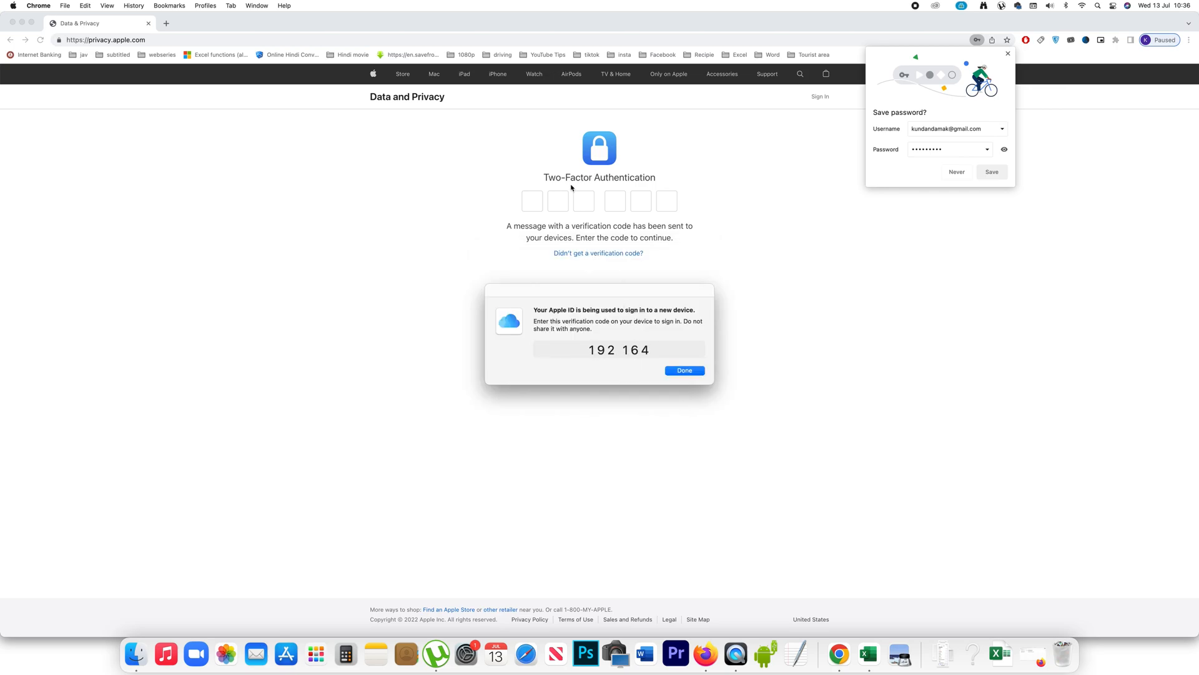
pyautogui.click(533, 200)
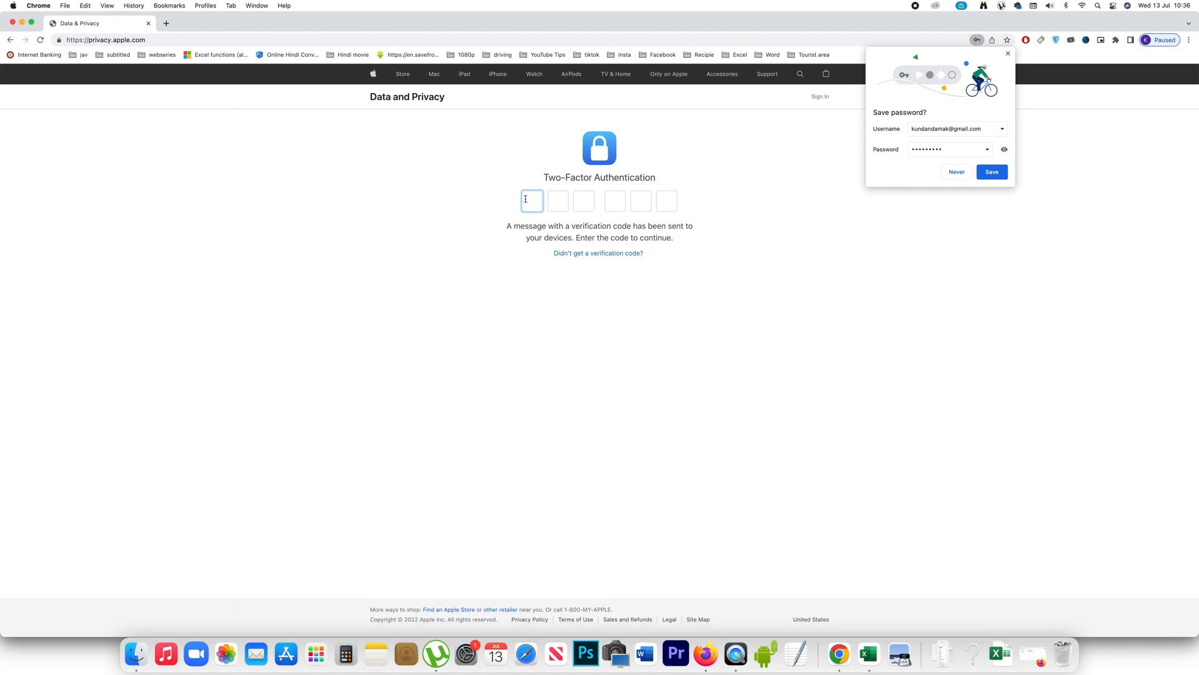
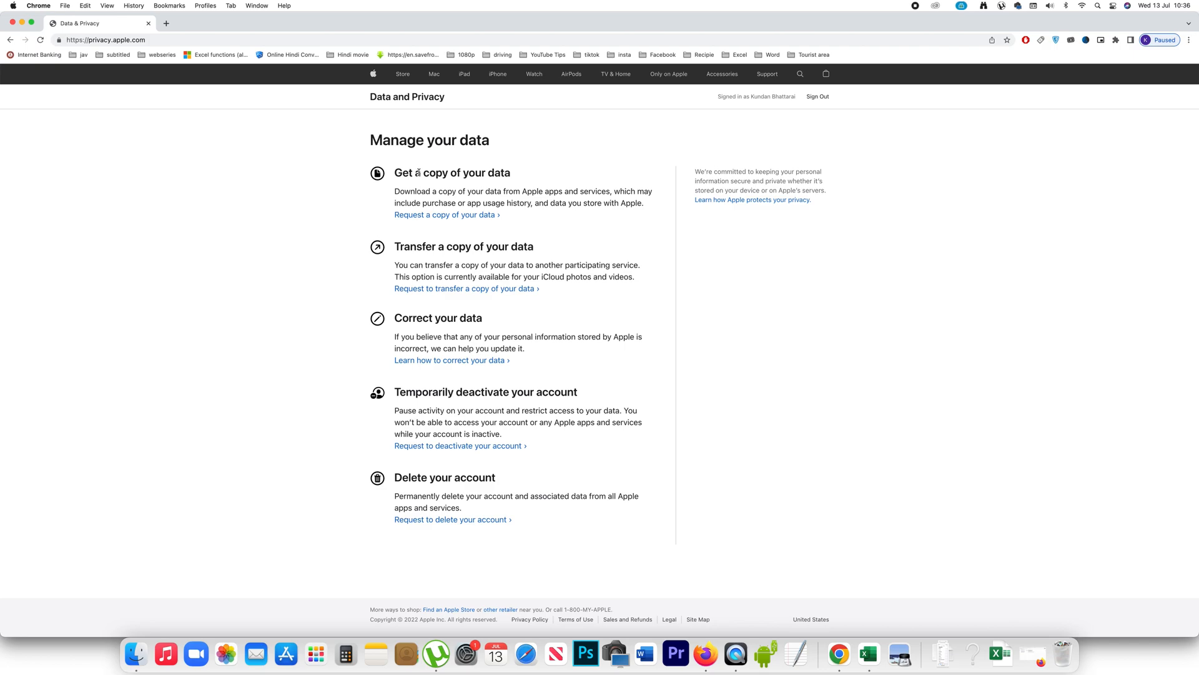
pyautogui.moveTo(446, 215)
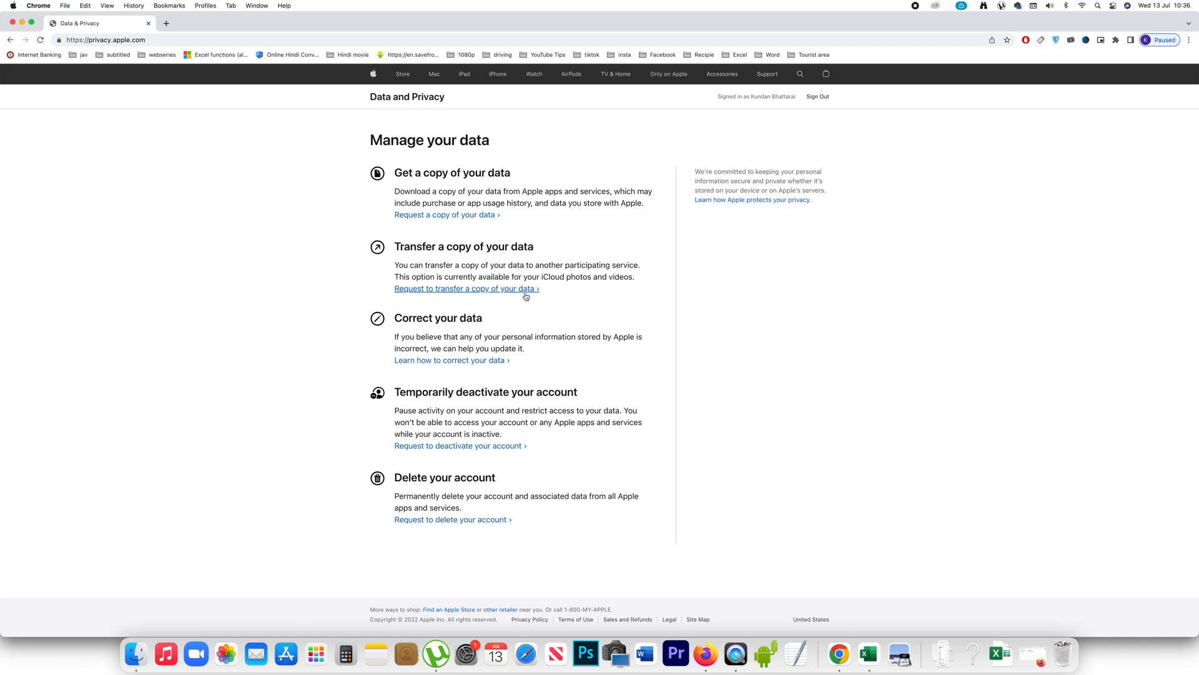
pyautogui.moveTo(730, 433)
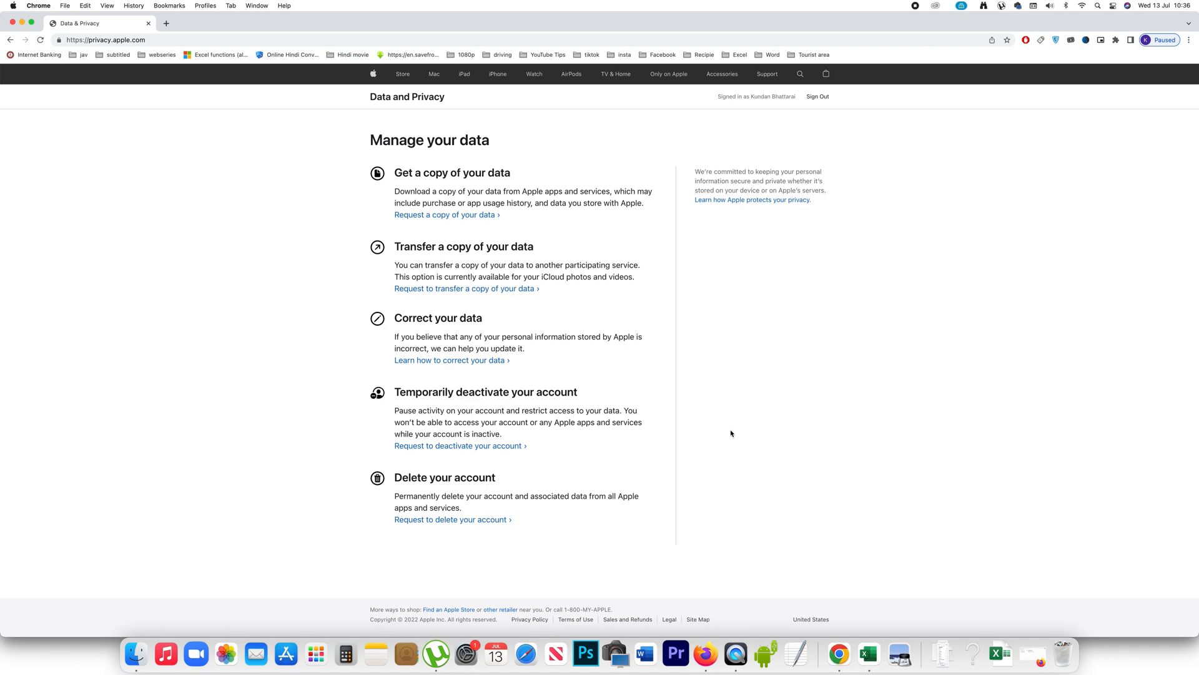
pyautogui.moveTo(459, 444)
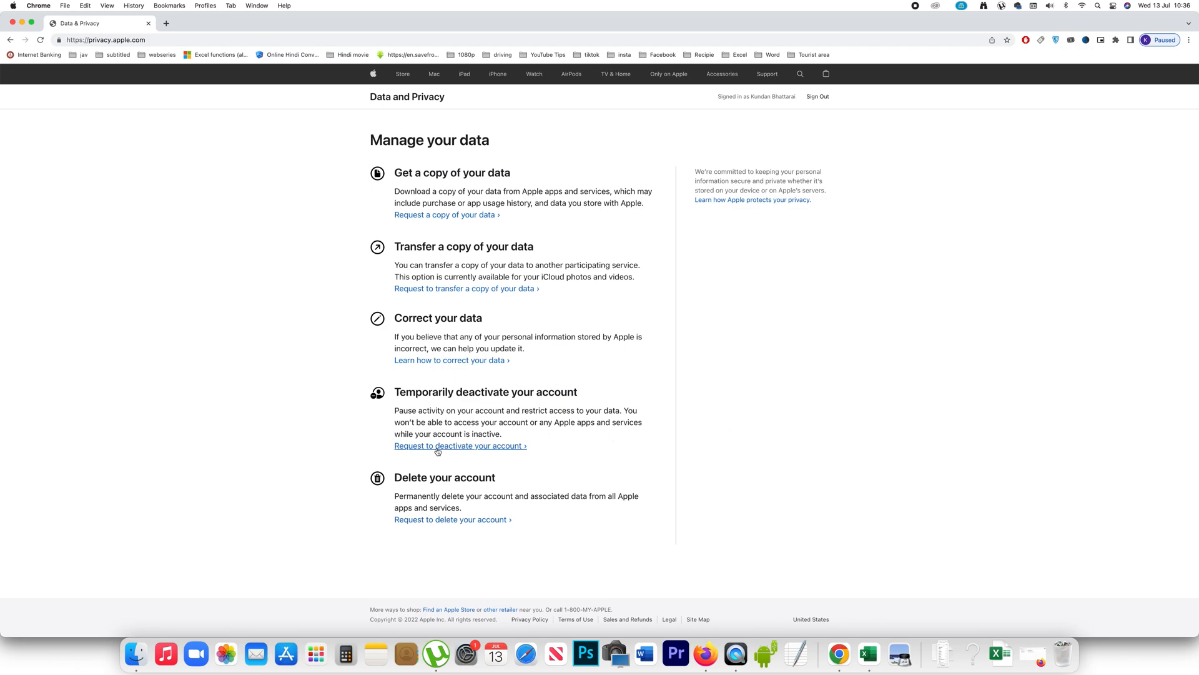
# Request deactivation with reason 'I want to stop using my account for a while' and continue
pyautogui.click(460, 445)
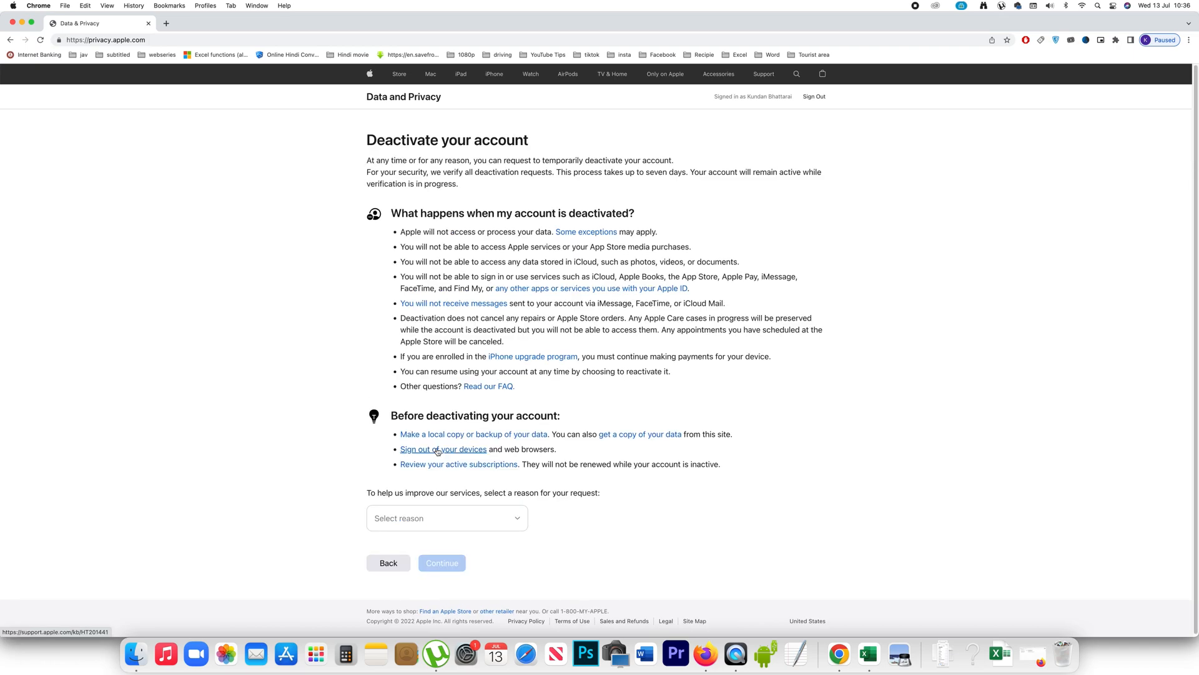
pyautogui.moveTo(447, 215)
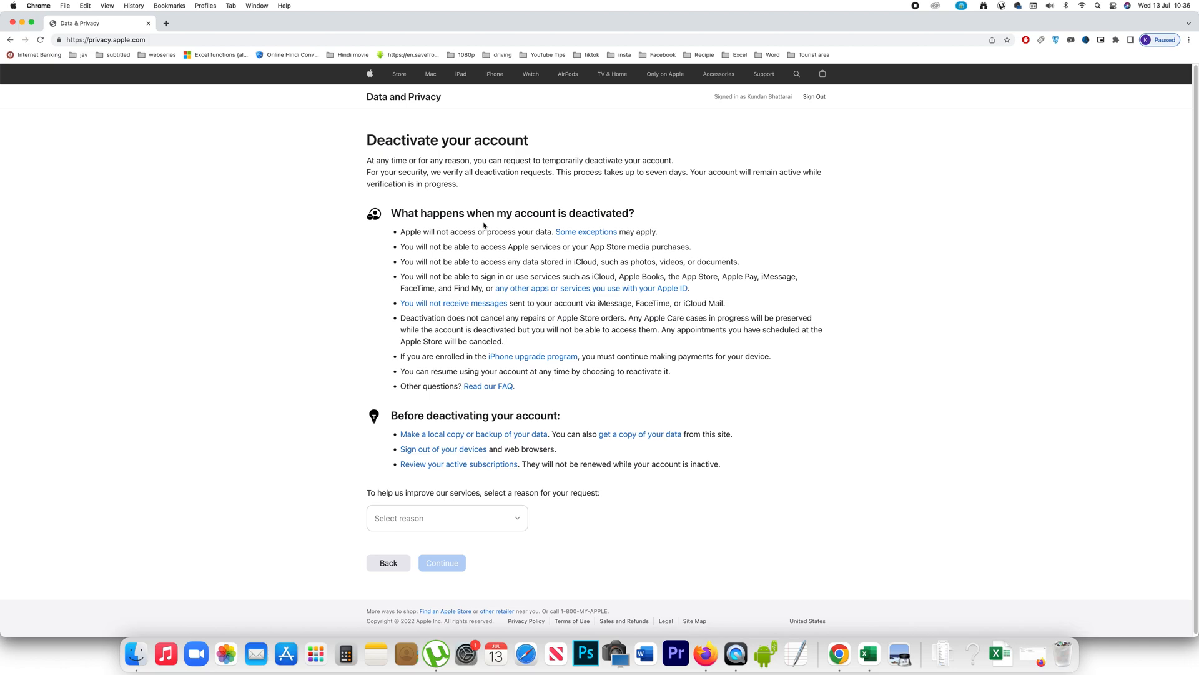
pyautogui.moveTo(537, 241)
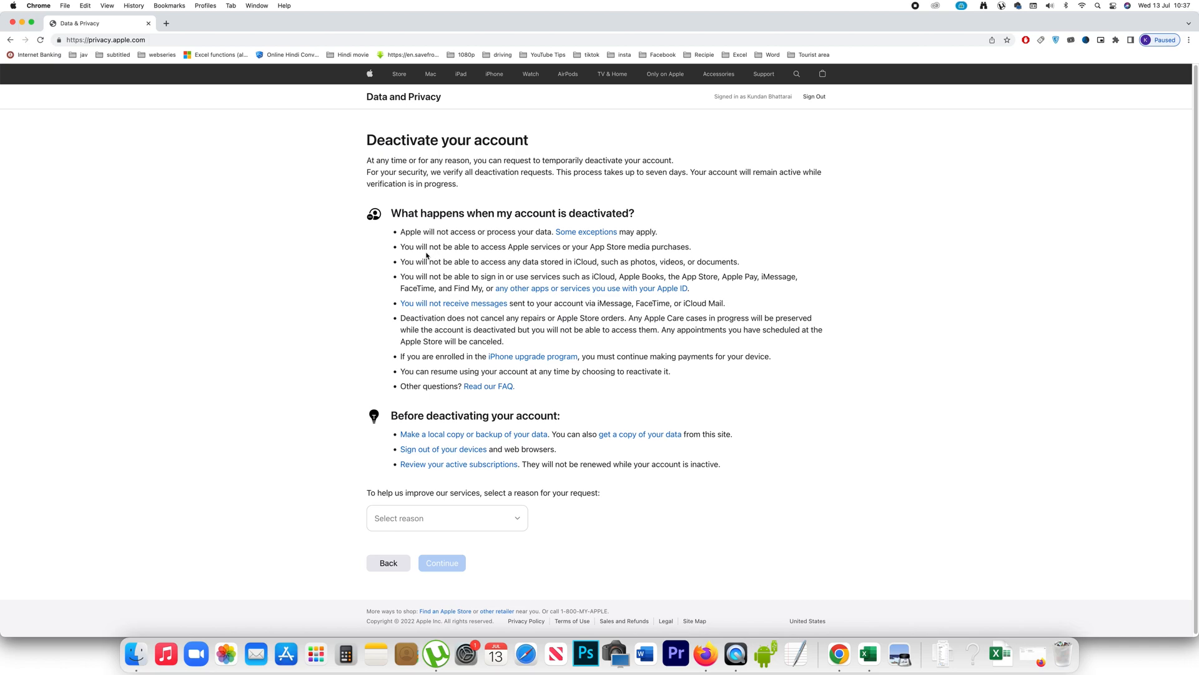
pyautogui.moveTo(565, 255)
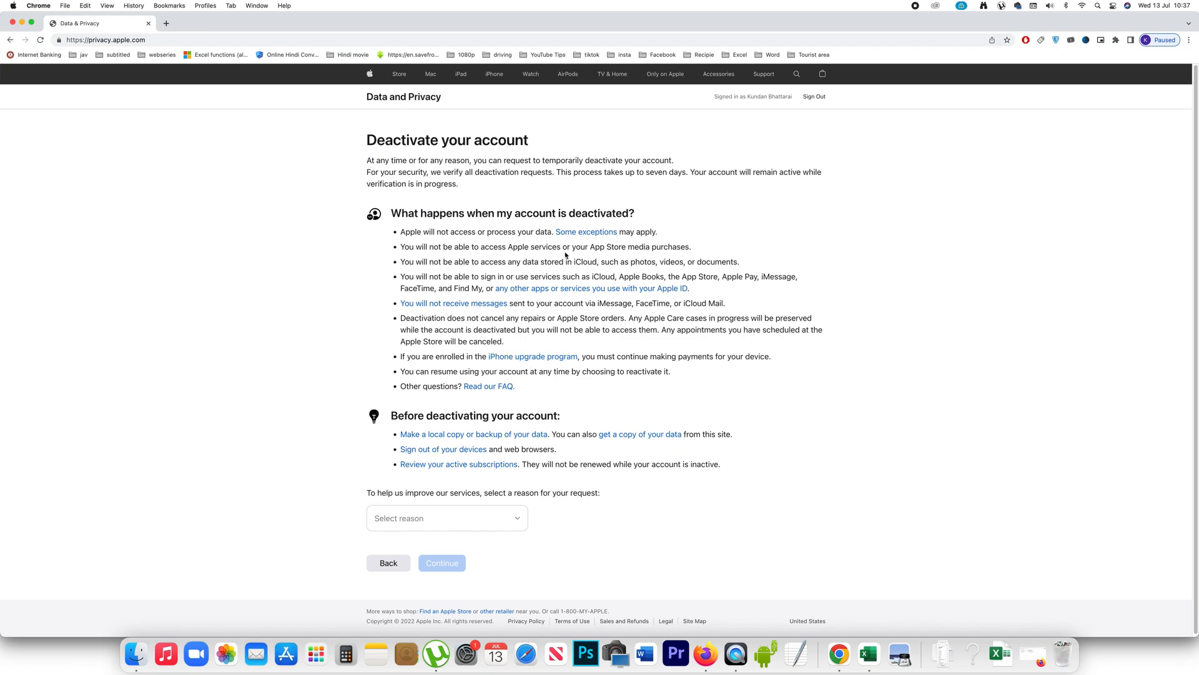
pyautogui.moveTo(495, 272)
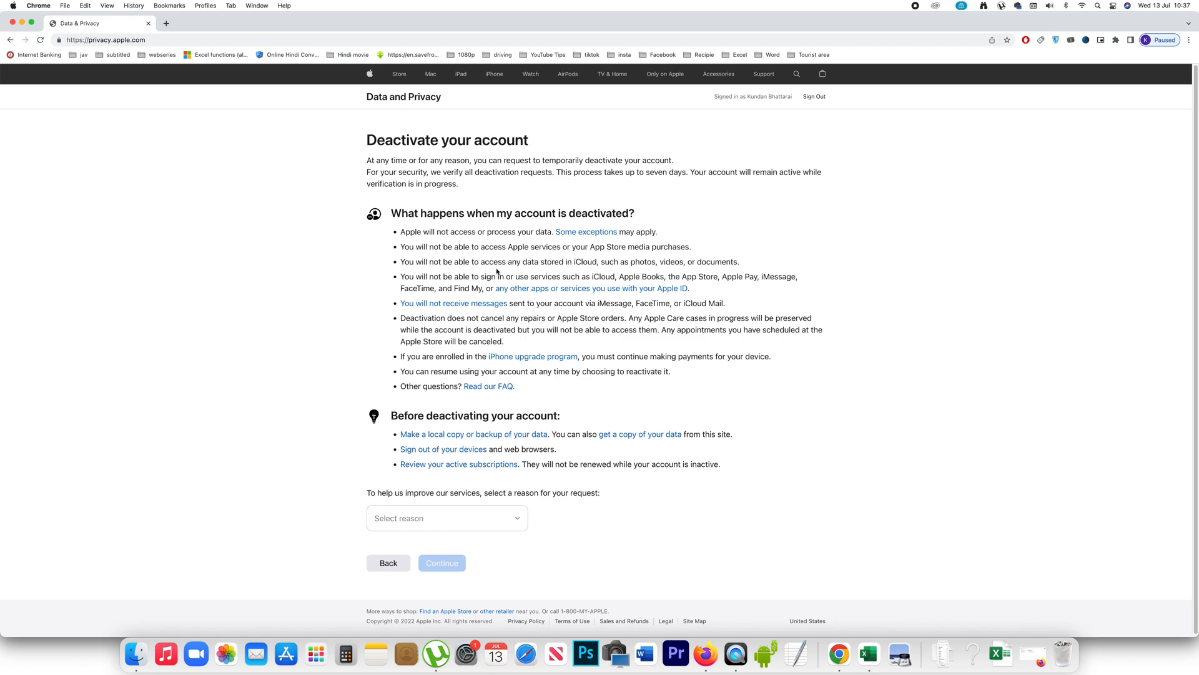
pyautogui.moveTo(621, 271)
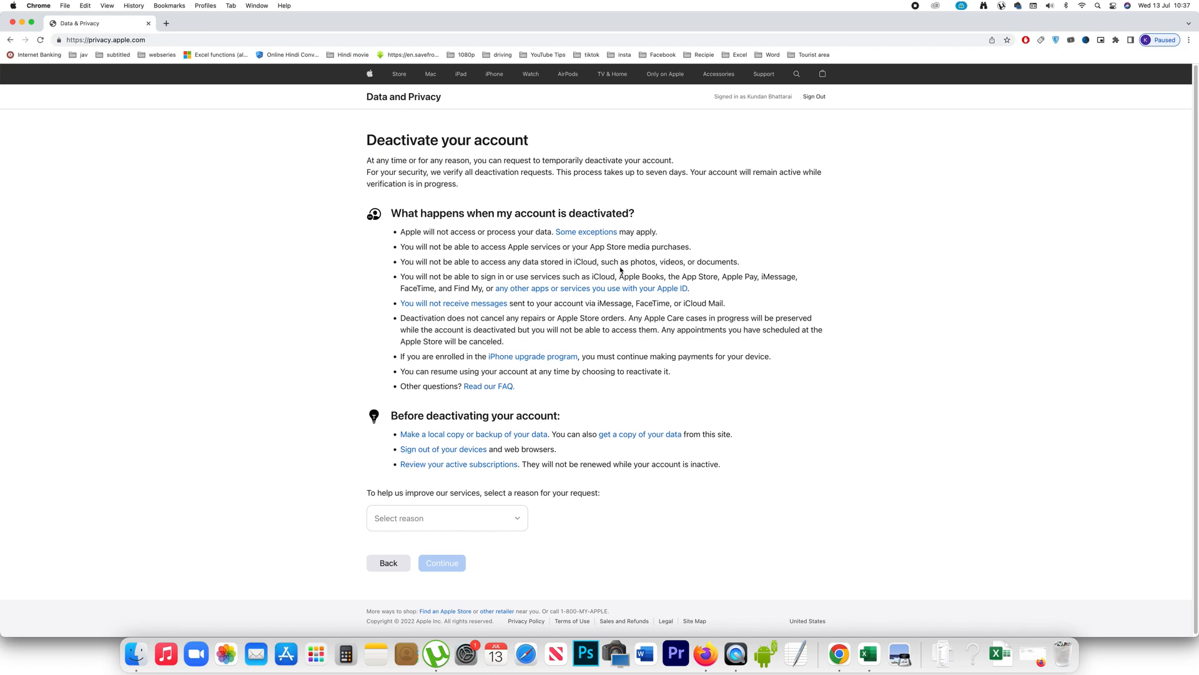
pyautogui.moveTo(453, 302)
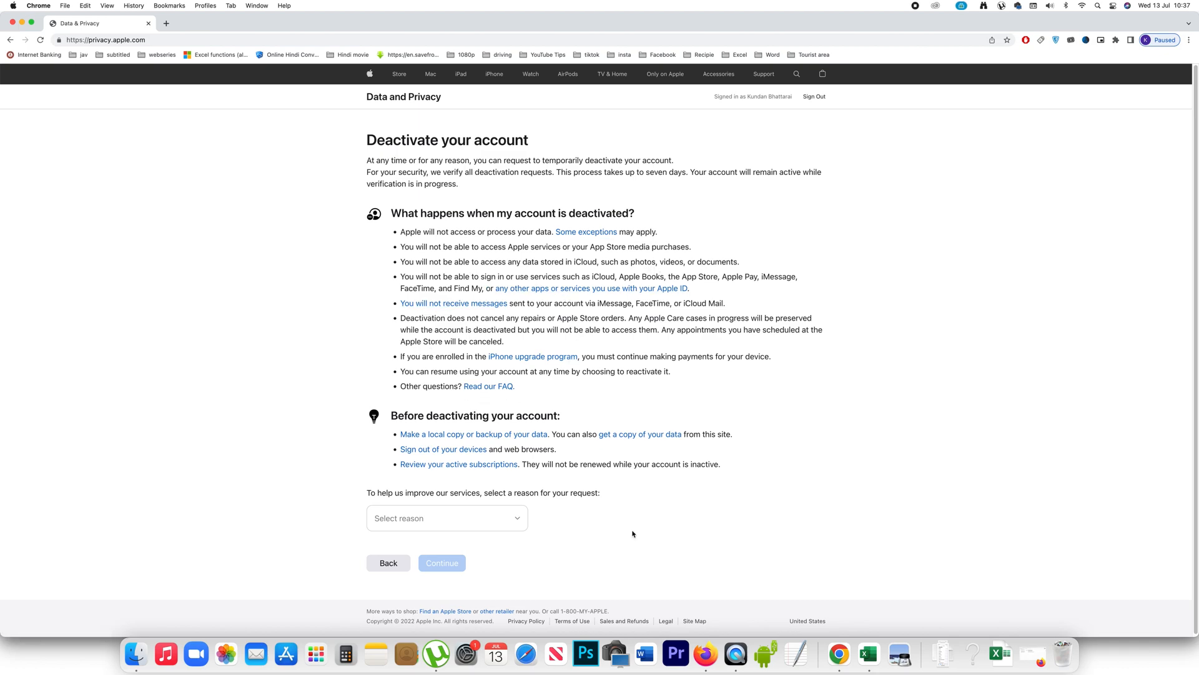
pyautogui.click(447, 517)
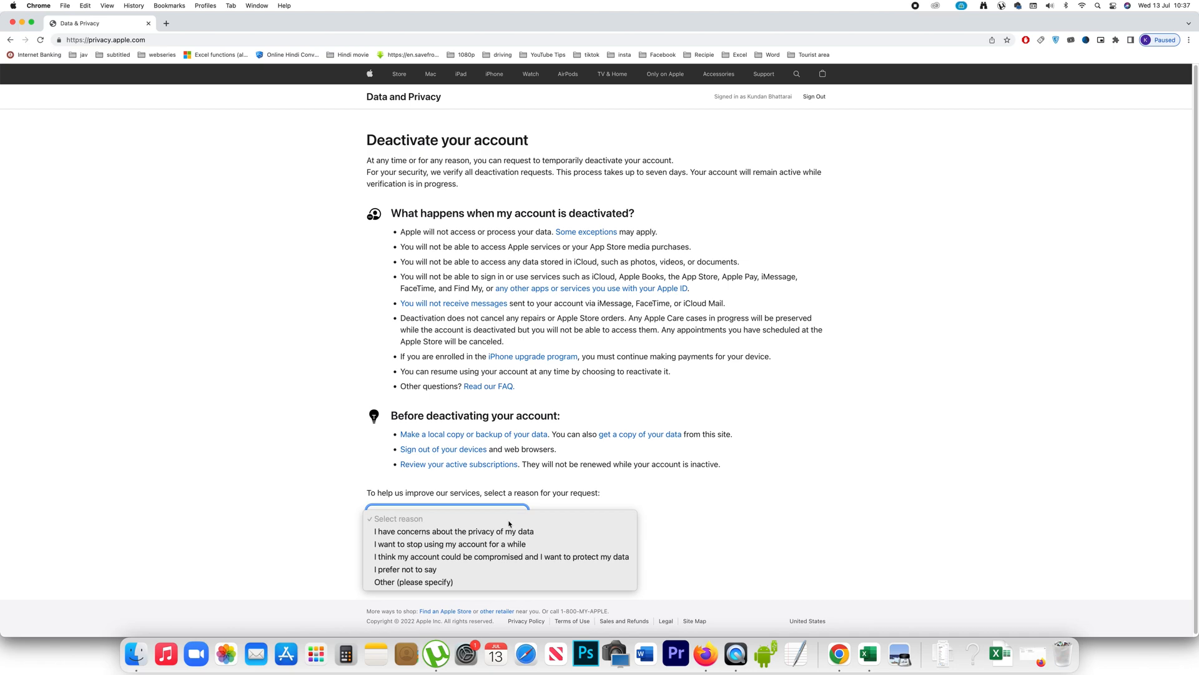
pyautogui.click(449, 544)
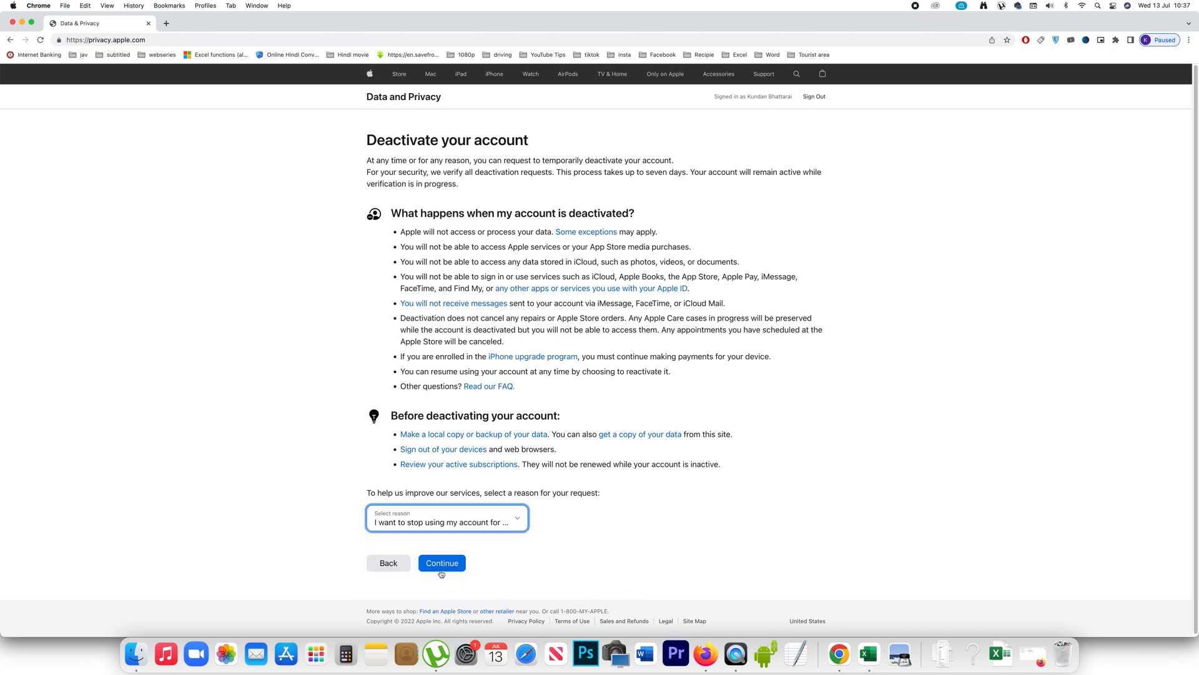
pyautogui.click(441, 562)
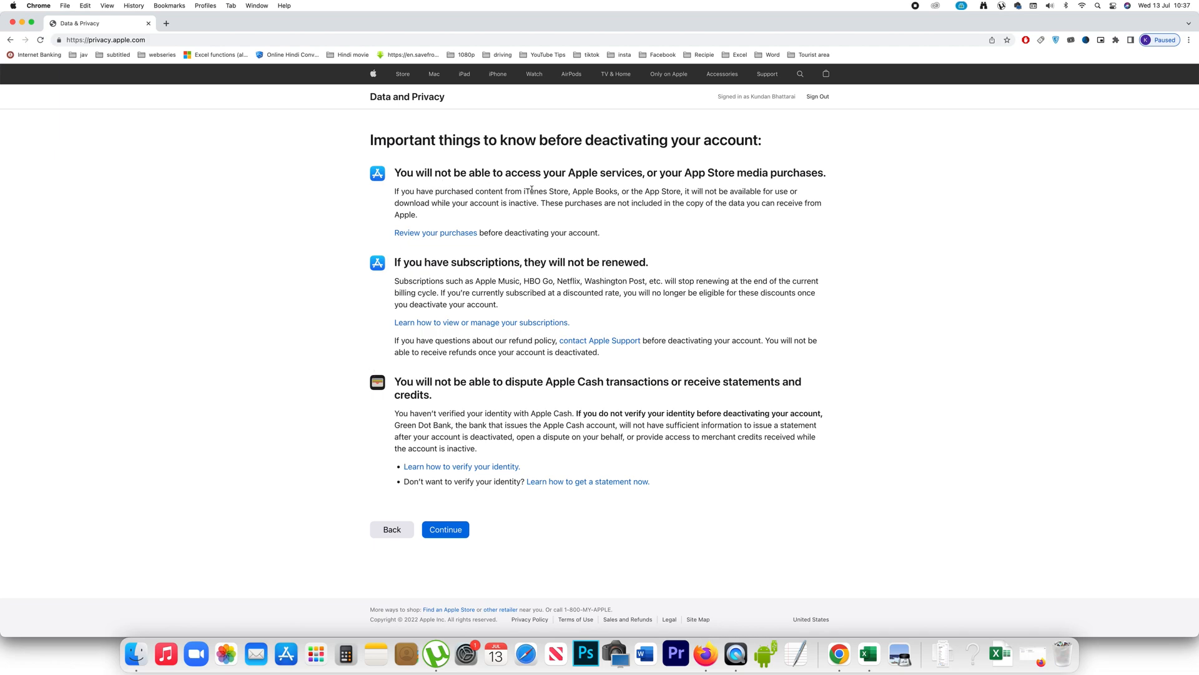
pyautogui.moveTo(473, 265)
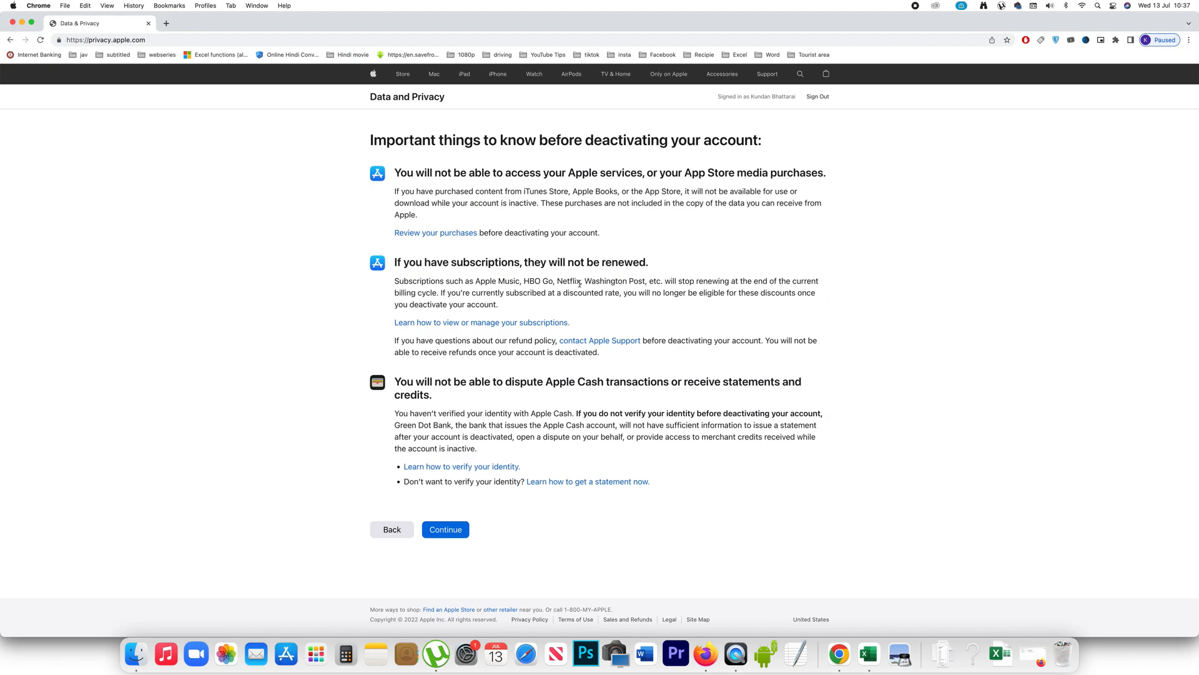
pyautogui.moveTo(532, 392)
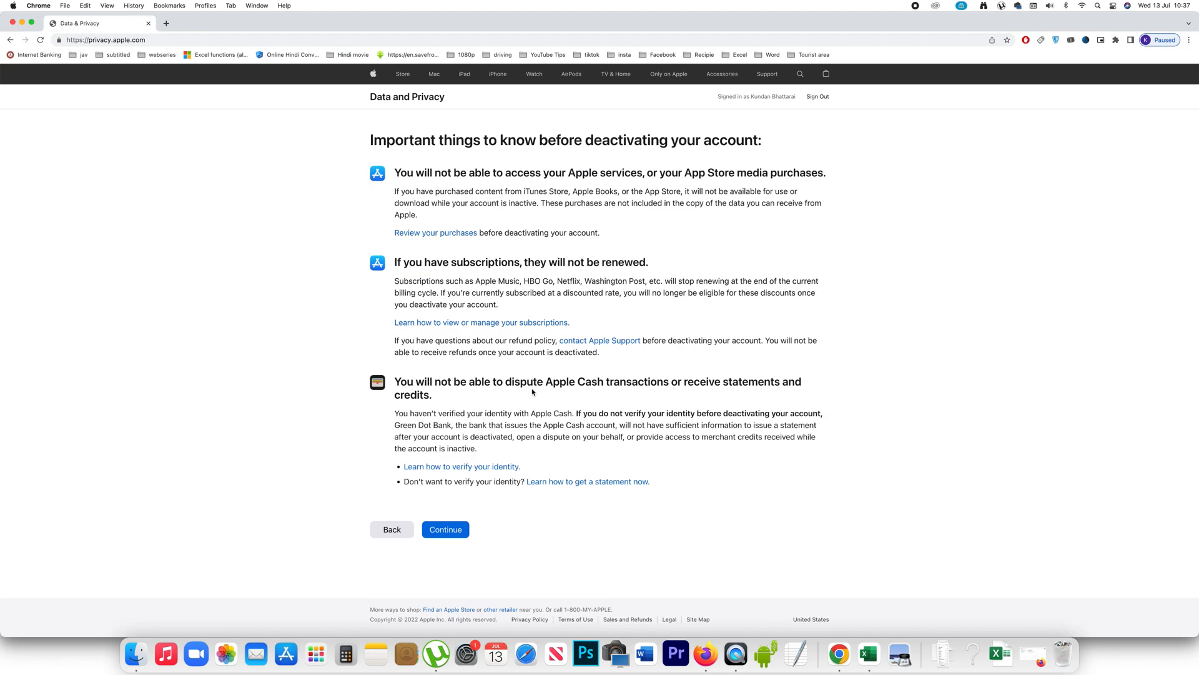
pyautogui.moveTo(701, 387)
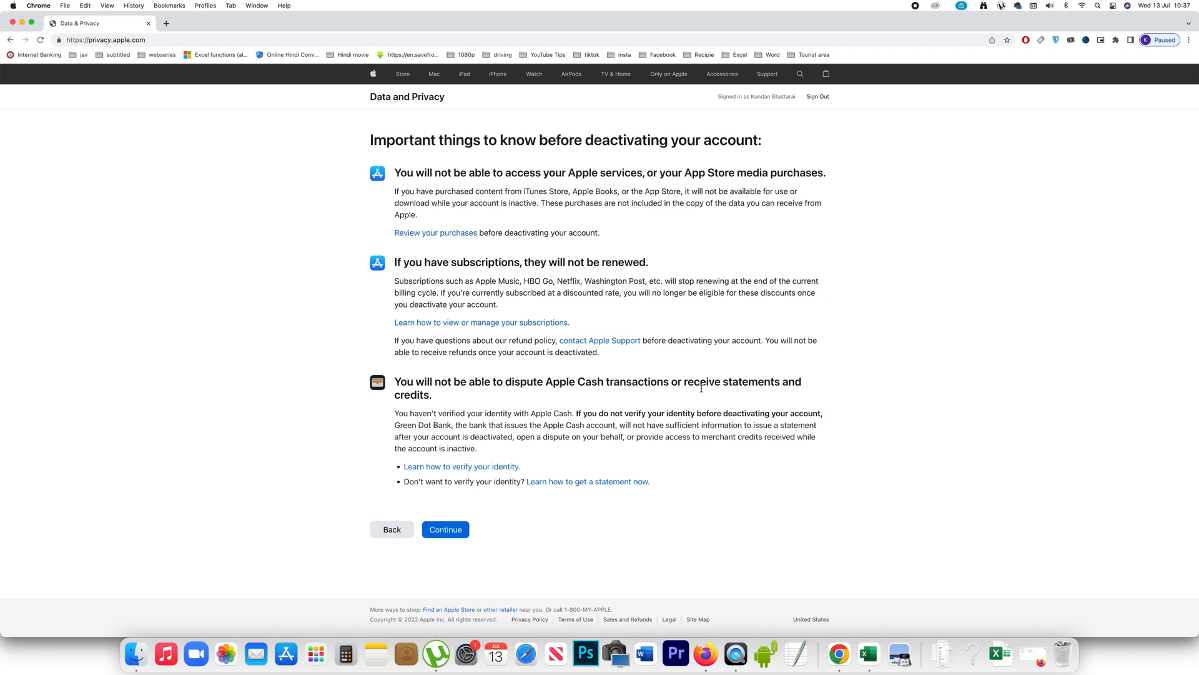
pyautogui.moveTo(700, 391)
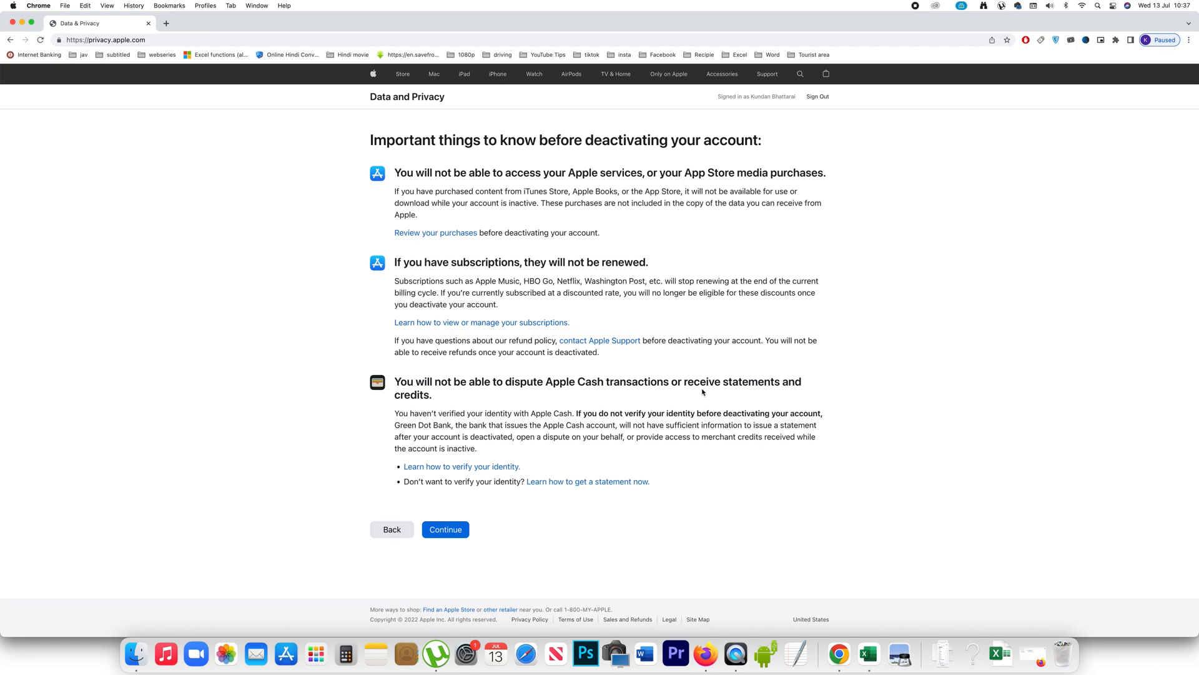
pyautogui.moveTo(459, 547)
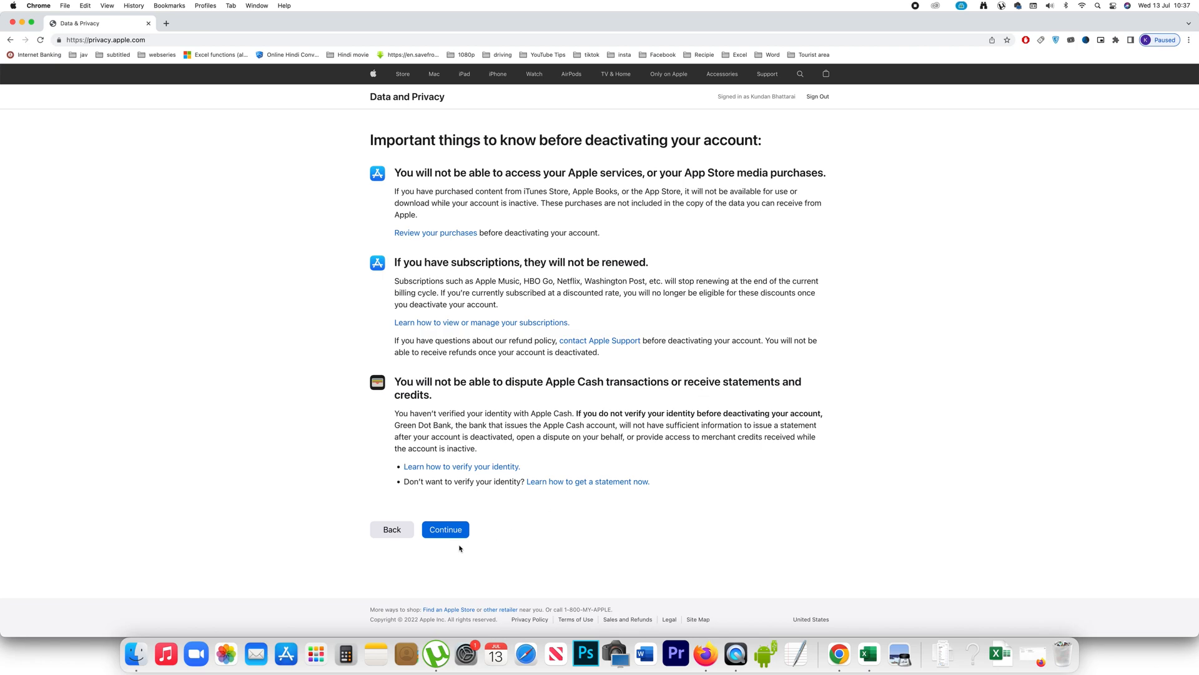
pyautogui.moveTo(455, 519)
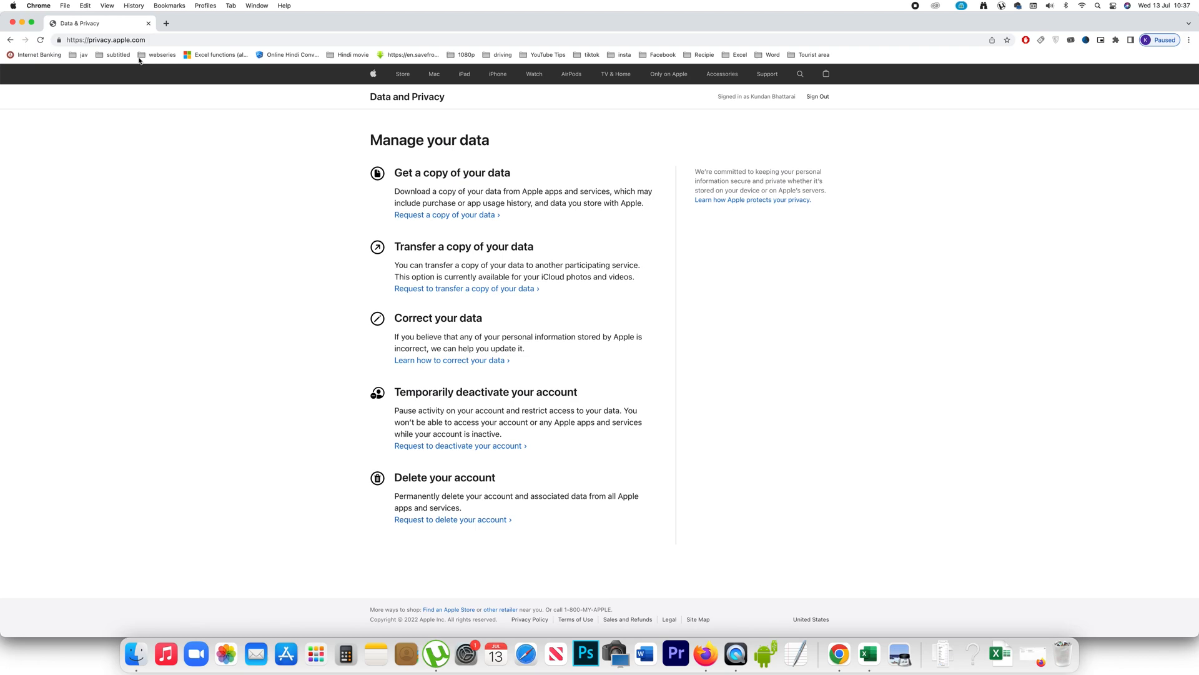
pyautogui.moveTo(263, 126)
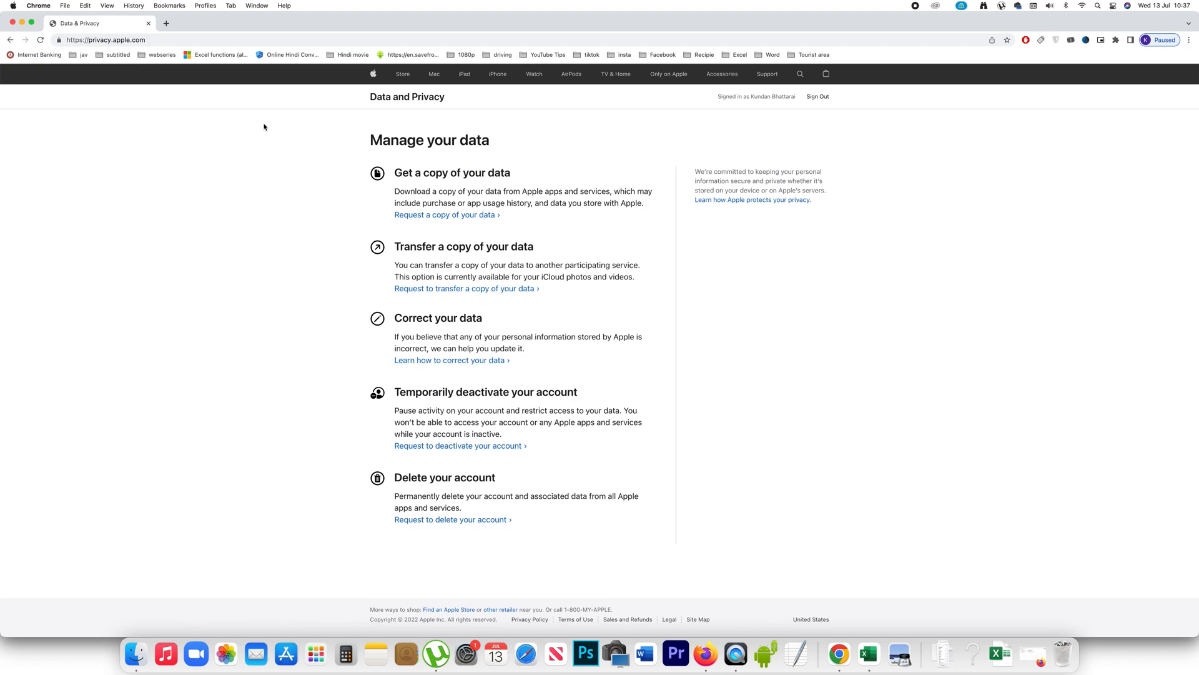
pyautogui.moveTo(411, 316)
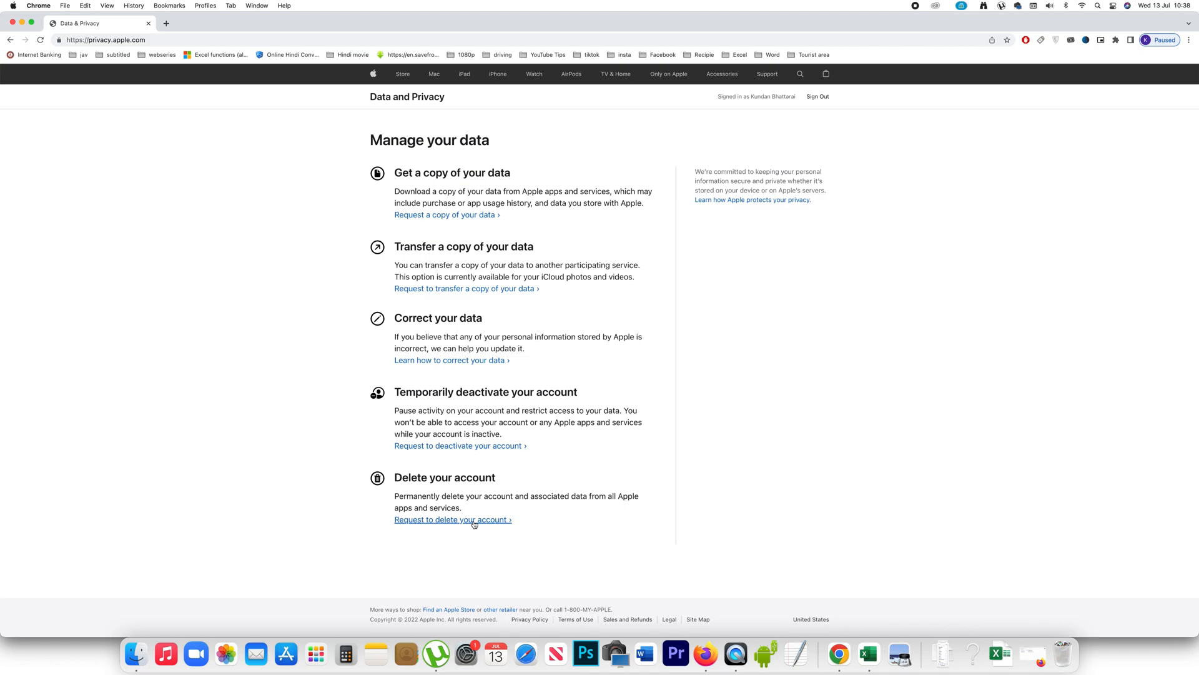
# Start 'Request to delete your account' under Delete your account
pyautogui.click(453, 520)
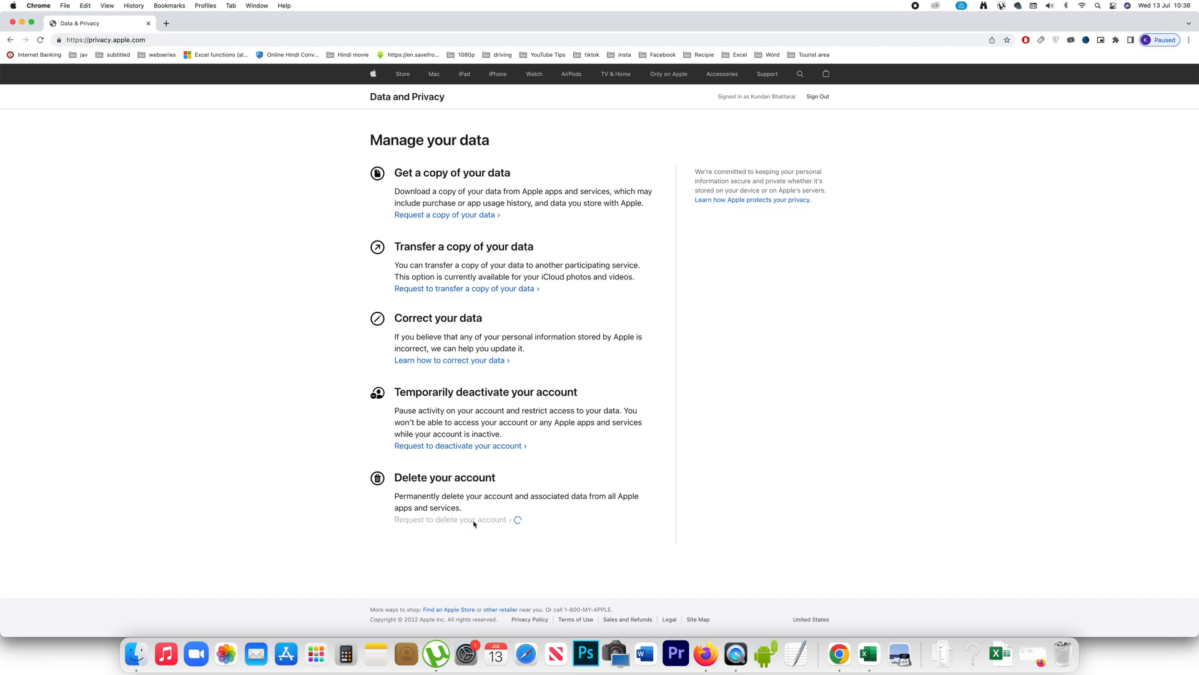
pyautogui.click(449, 519)
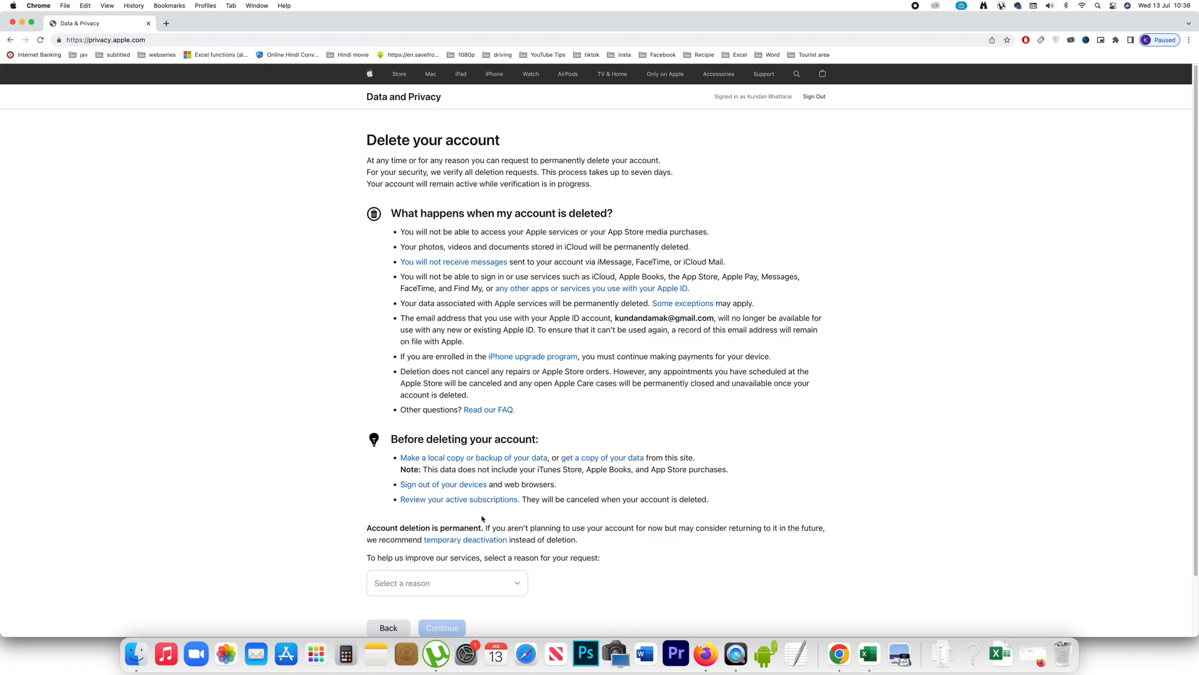
pyautogui.moveTo(544, 243)
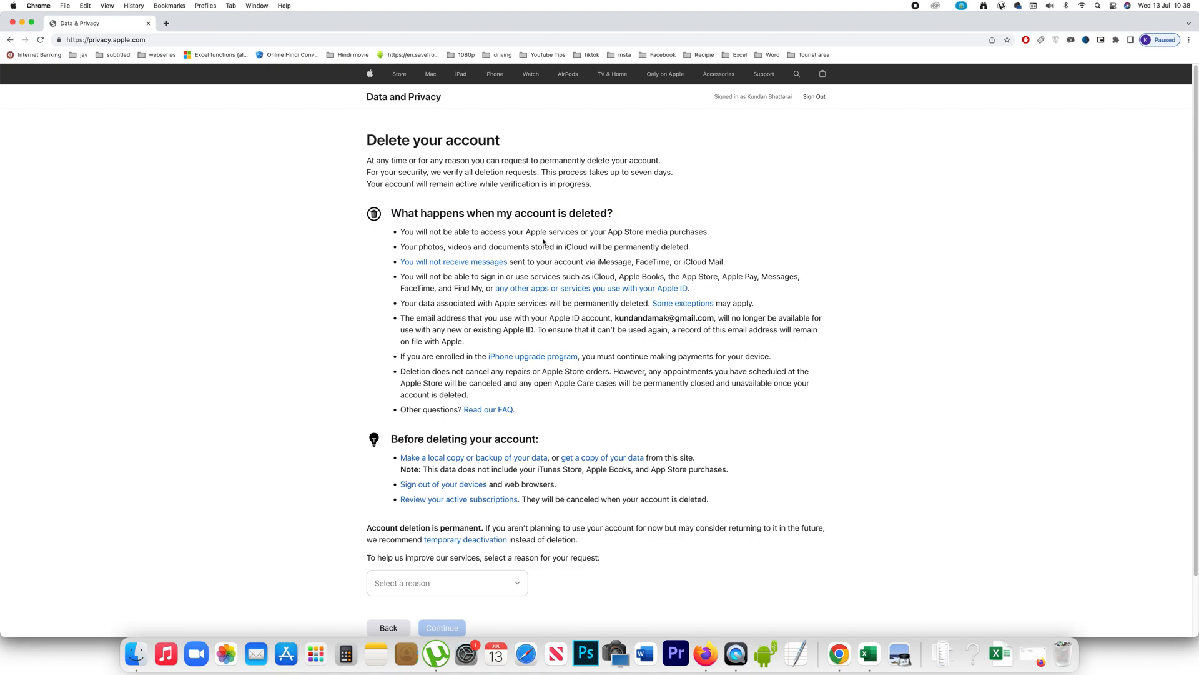
pyautogui.moveTo(529, 270)
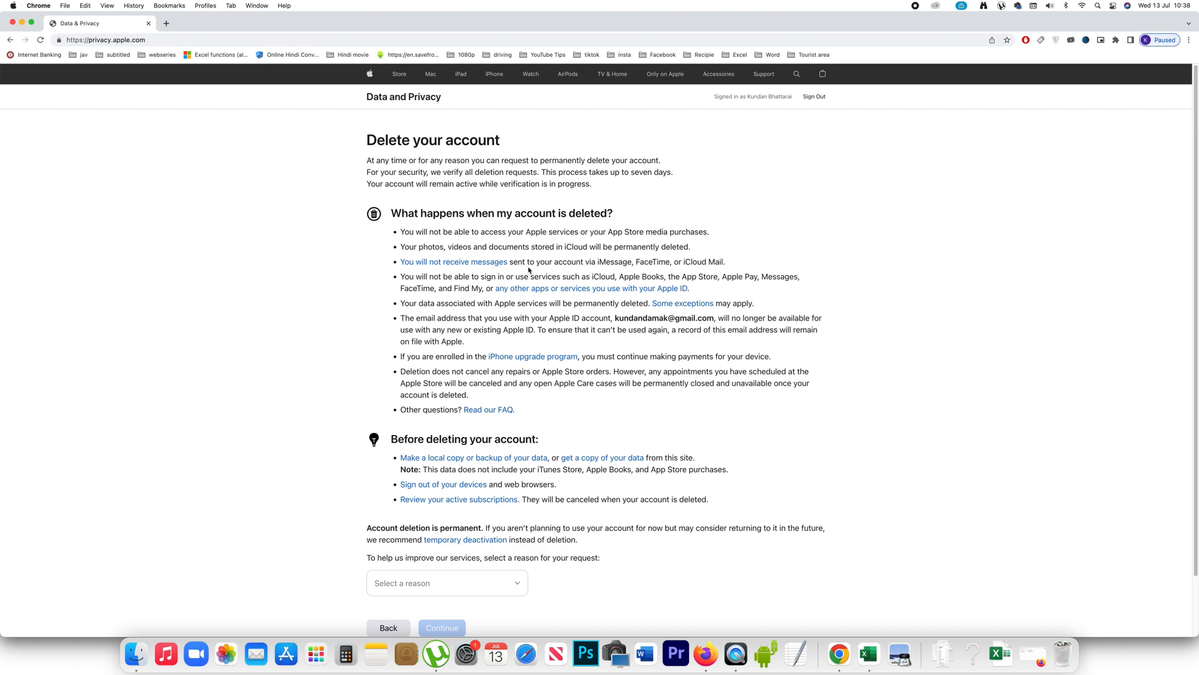
pyautogui.moveTo(548, 258)
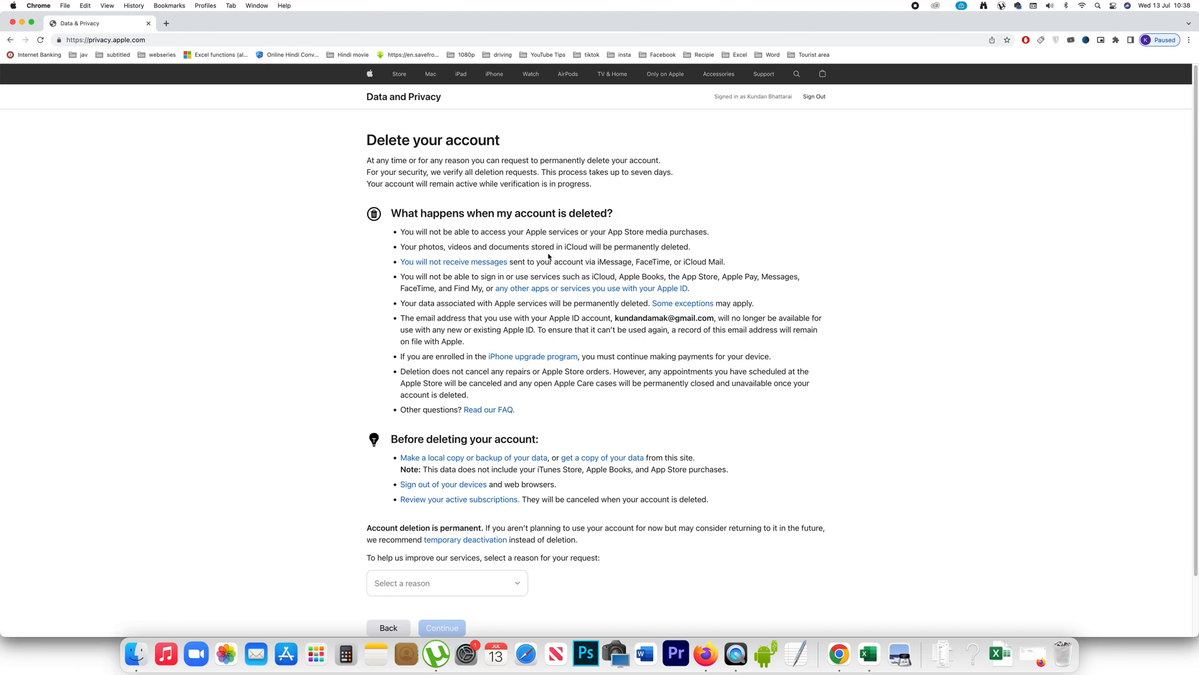
pyautogui.moveTo(599, 255)
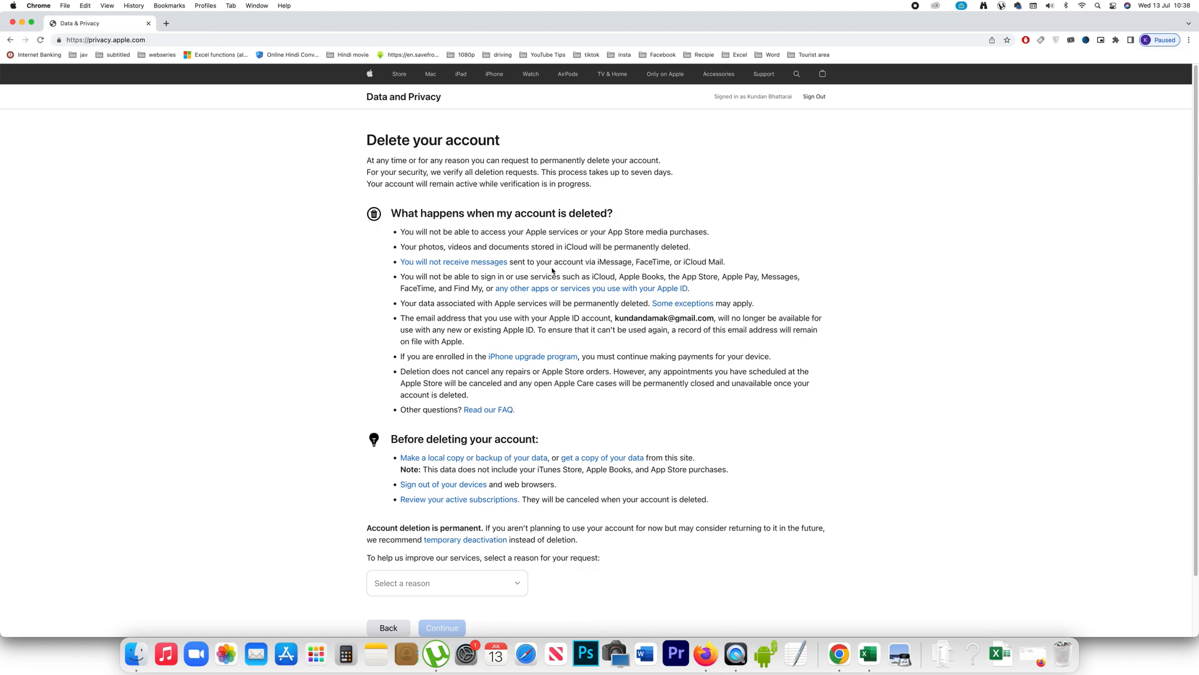
pyautogui.moveTo(586, 268)
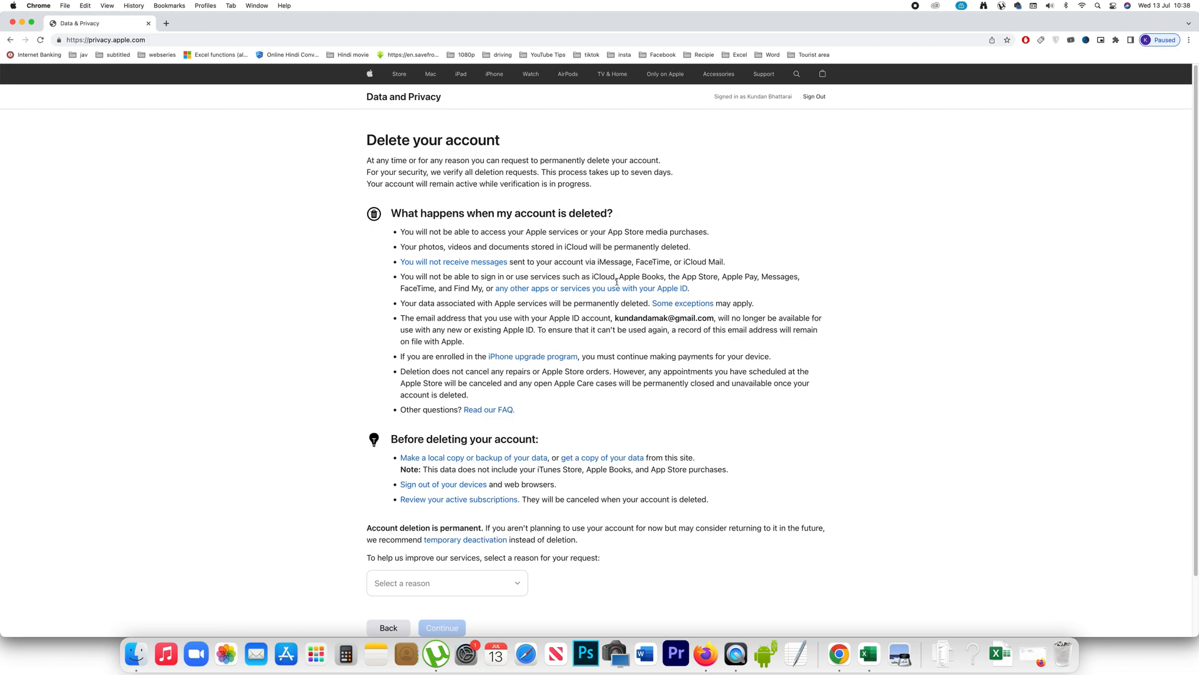
pyautogui.moveTo(461, 396)
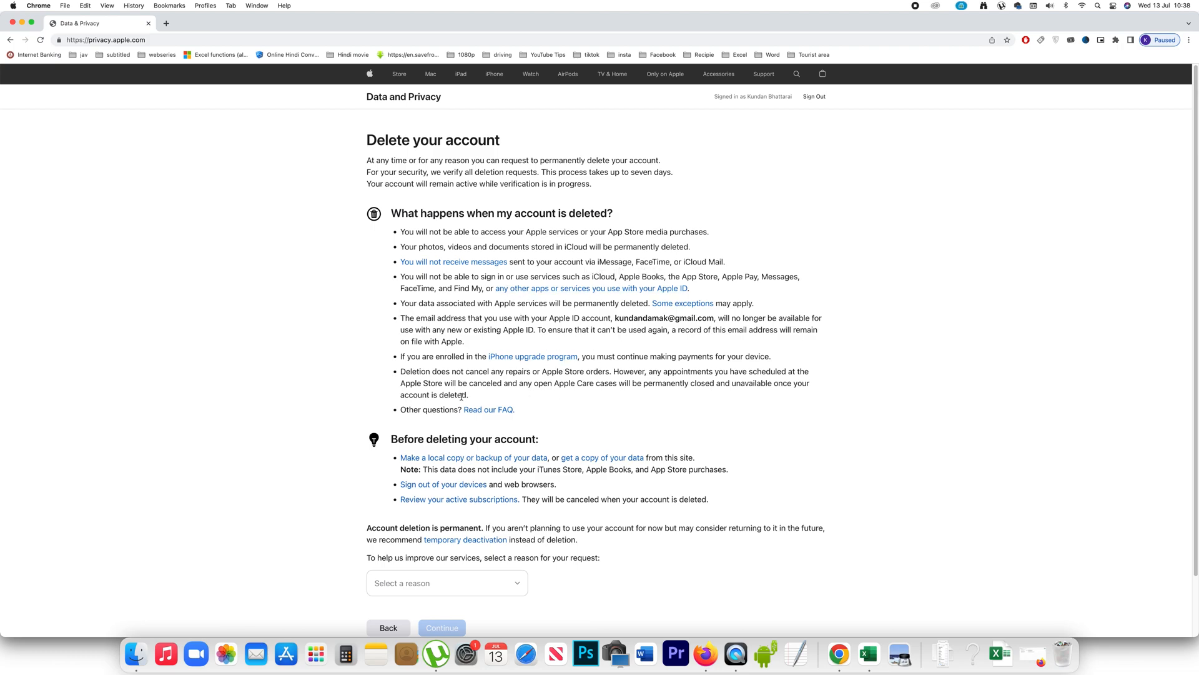
# Choose 'I want to stop using my account' as the deletion reason and continue
pyautogui.scroll(-3)
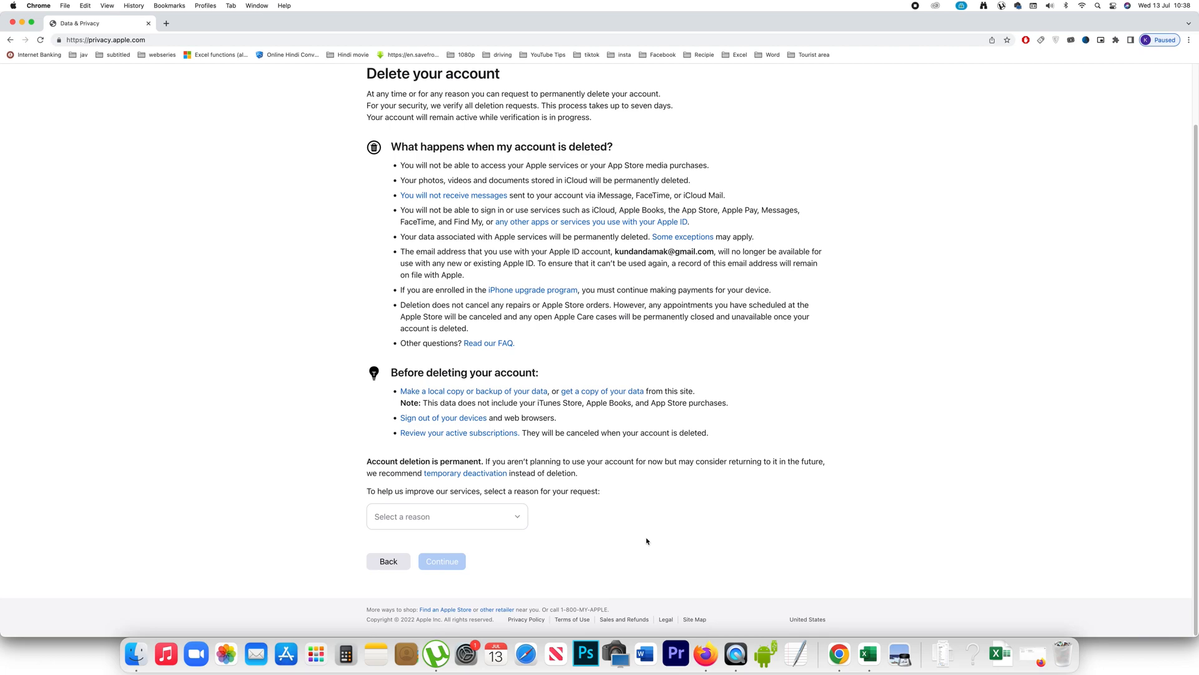
pyautogui.moveTo(473, 391)
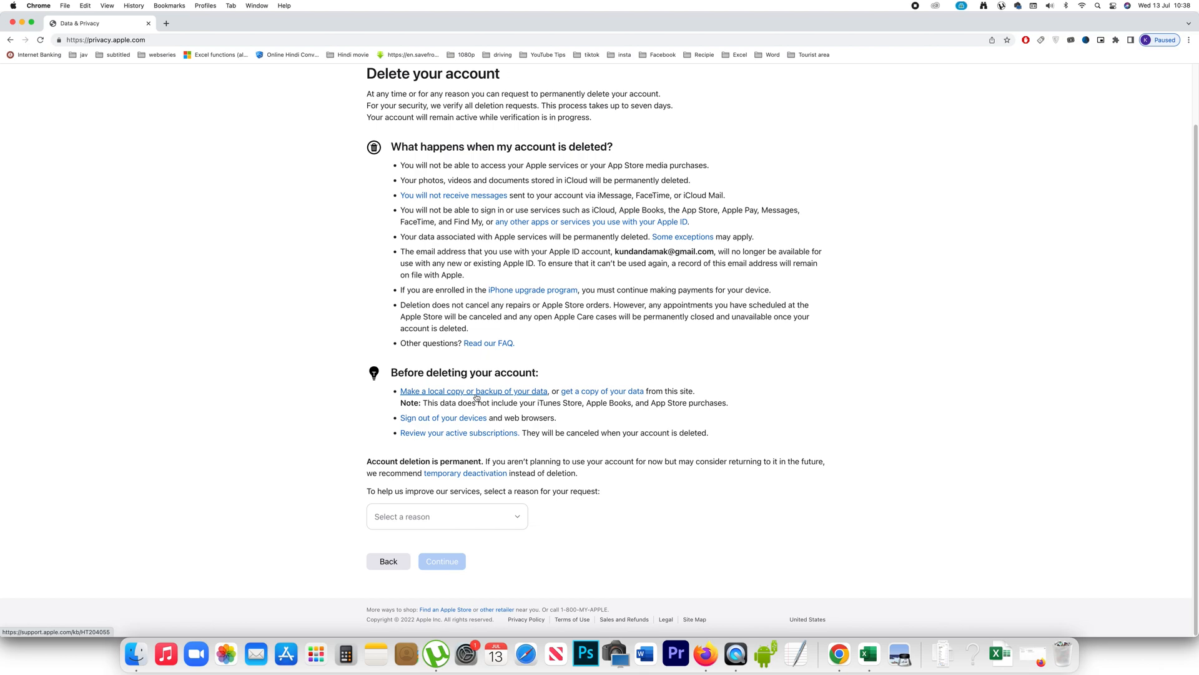
pyautogui.moveTo(498, 522)
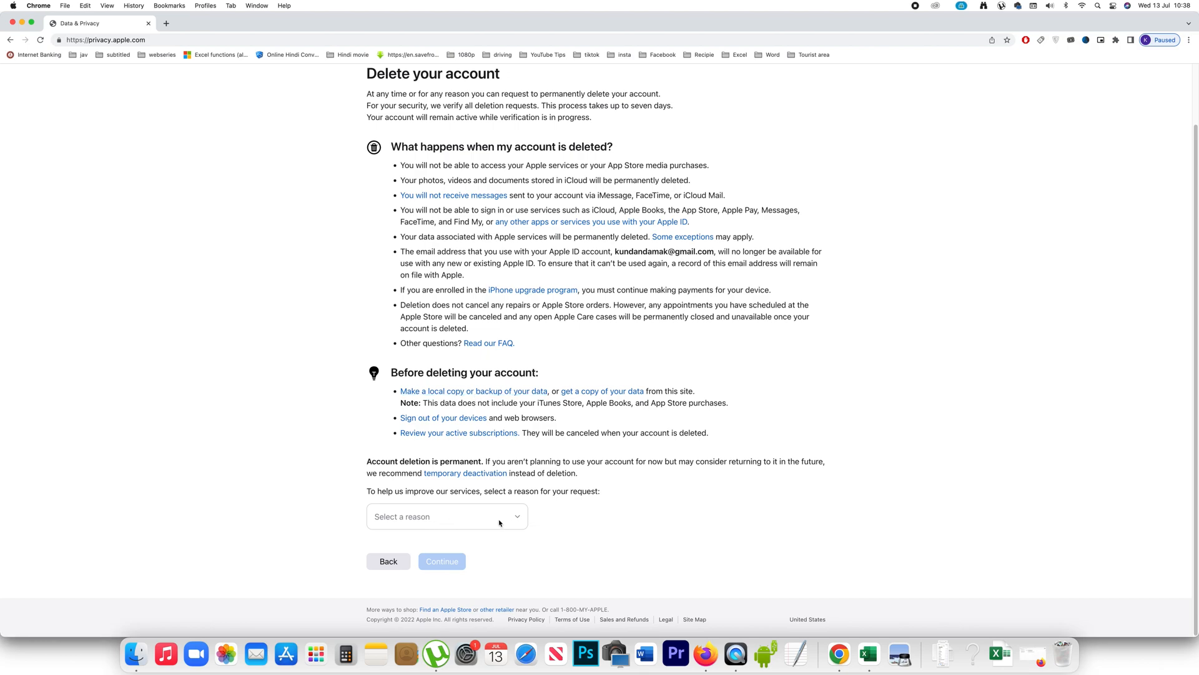
pyautogui.click(448, 516)
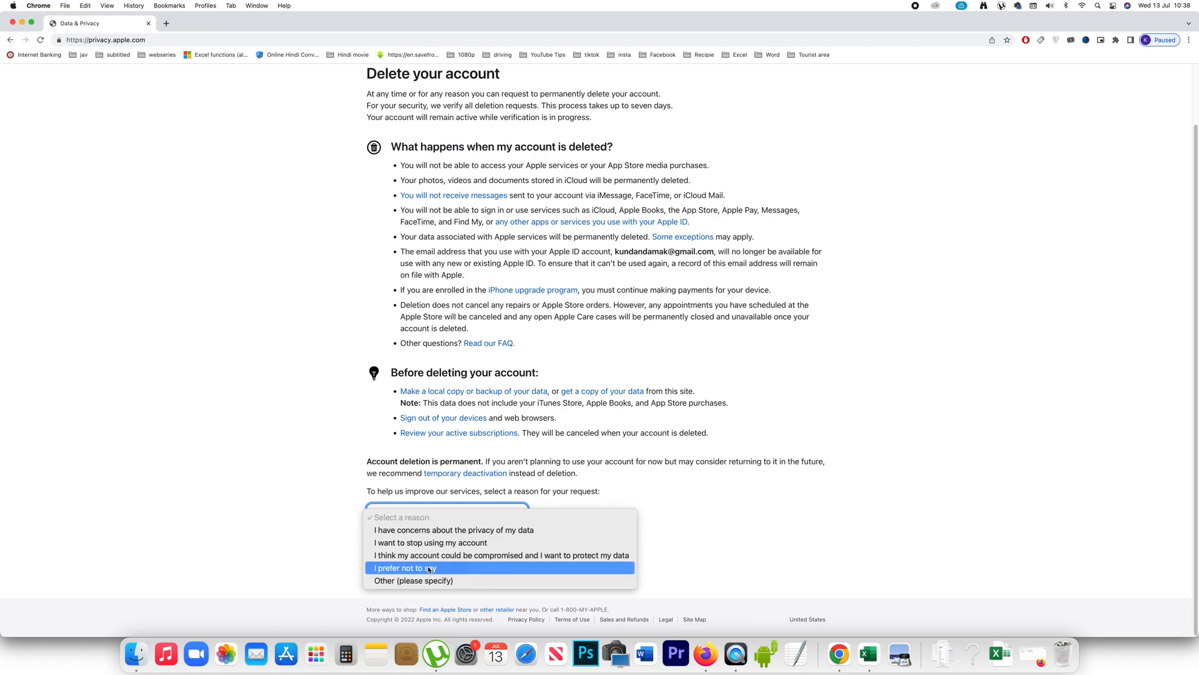
pyautogui.click(431, 542)
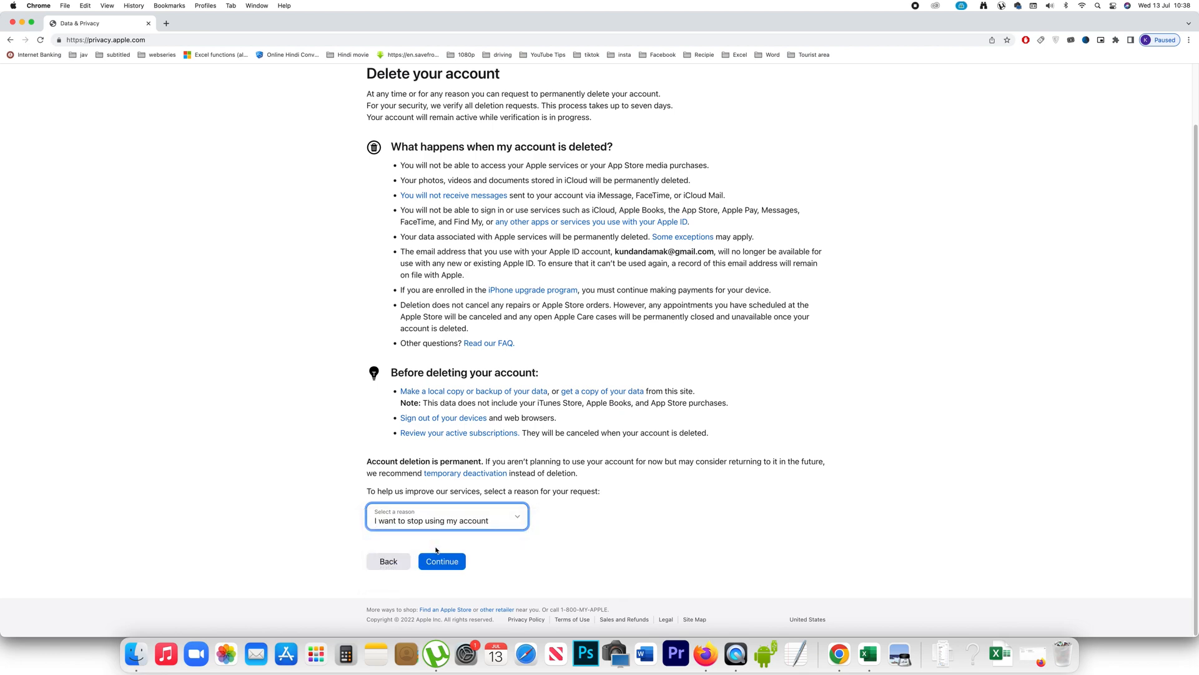
pyautogui.click(441, 561)
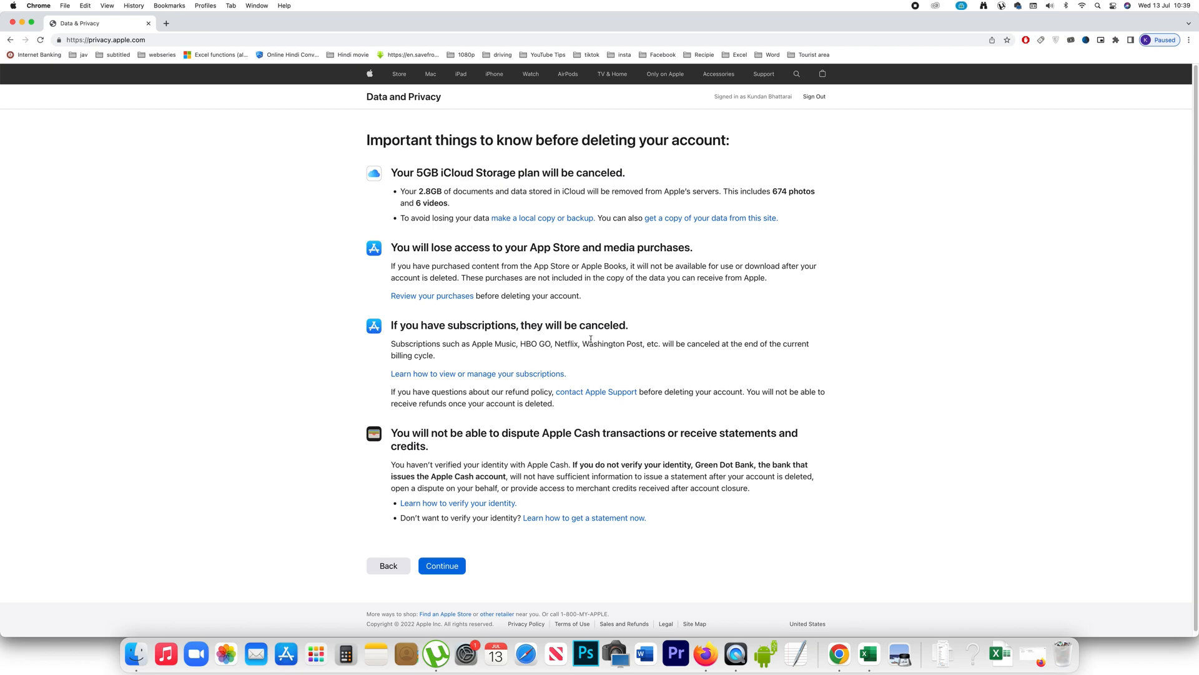
pyautogui.moveTo(635, 445)
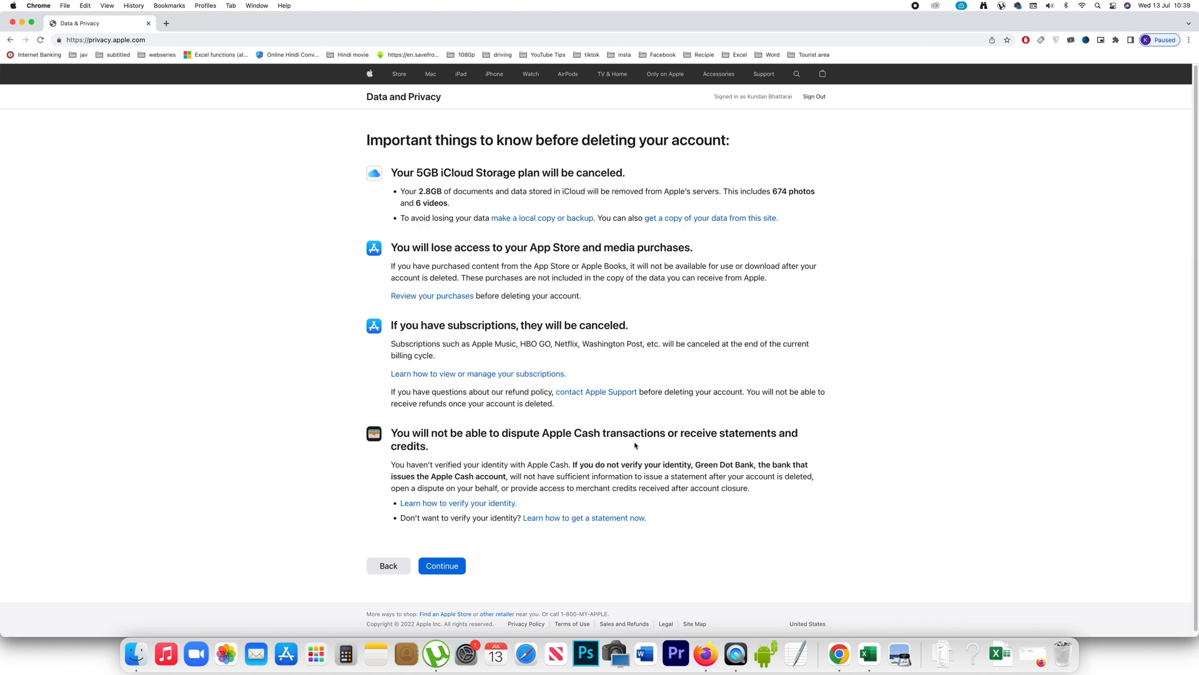
pyautogui.moveTo(462, 175)
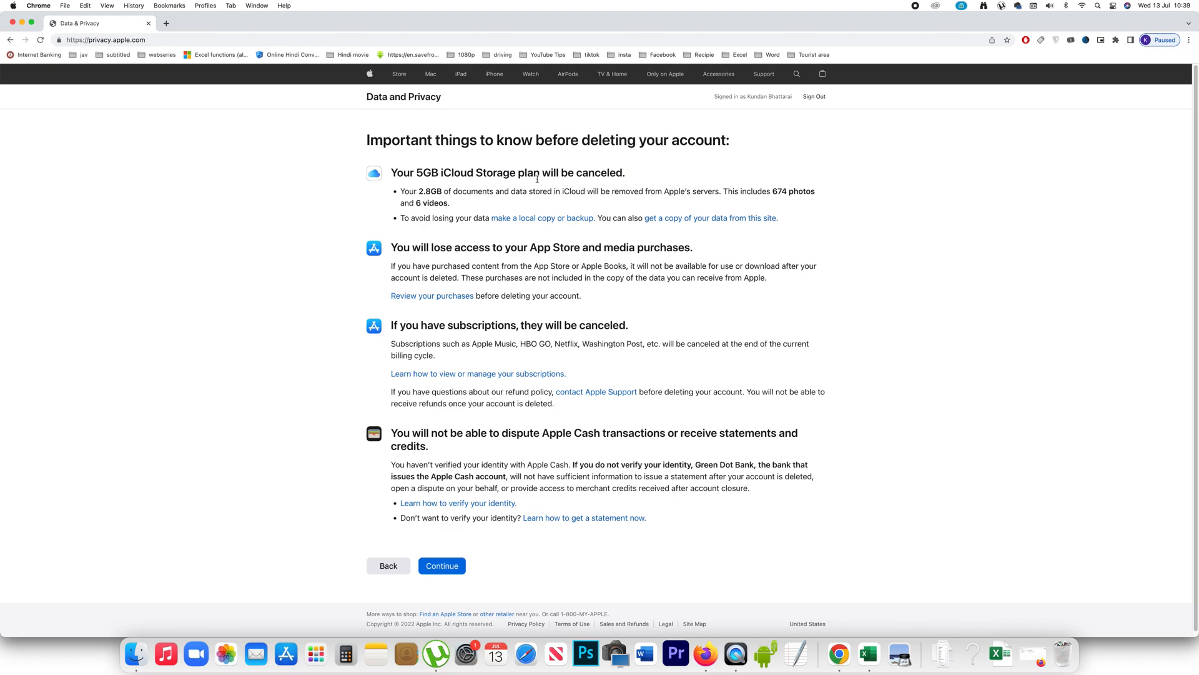
pyautogui.moveTo(506, 541)
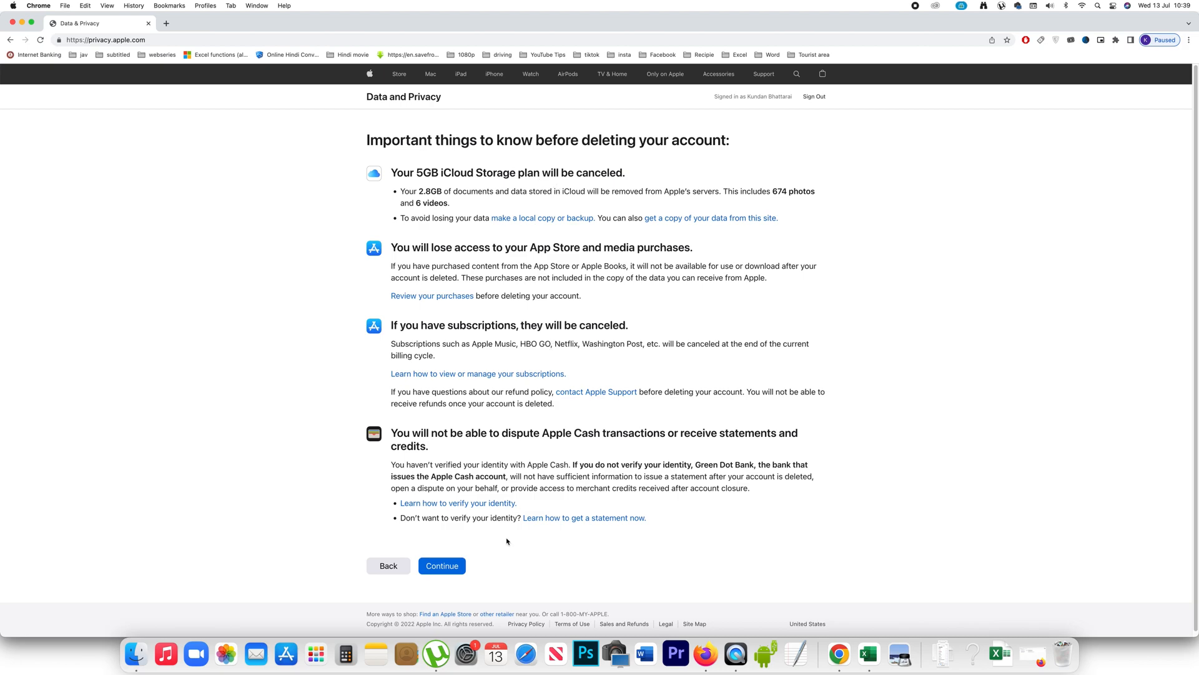
# Tick 'I have read and agree with these conditions' and submit the agreement
pyautogui.click(441, 565)
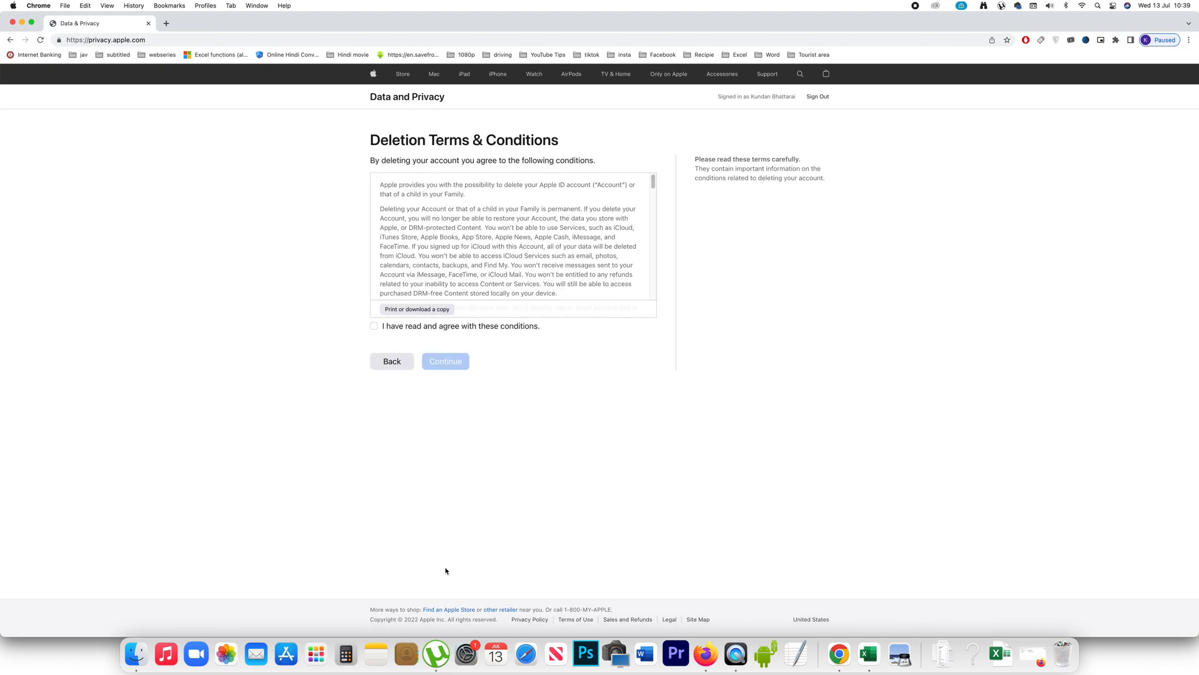
pyautogui.click(373, 326)
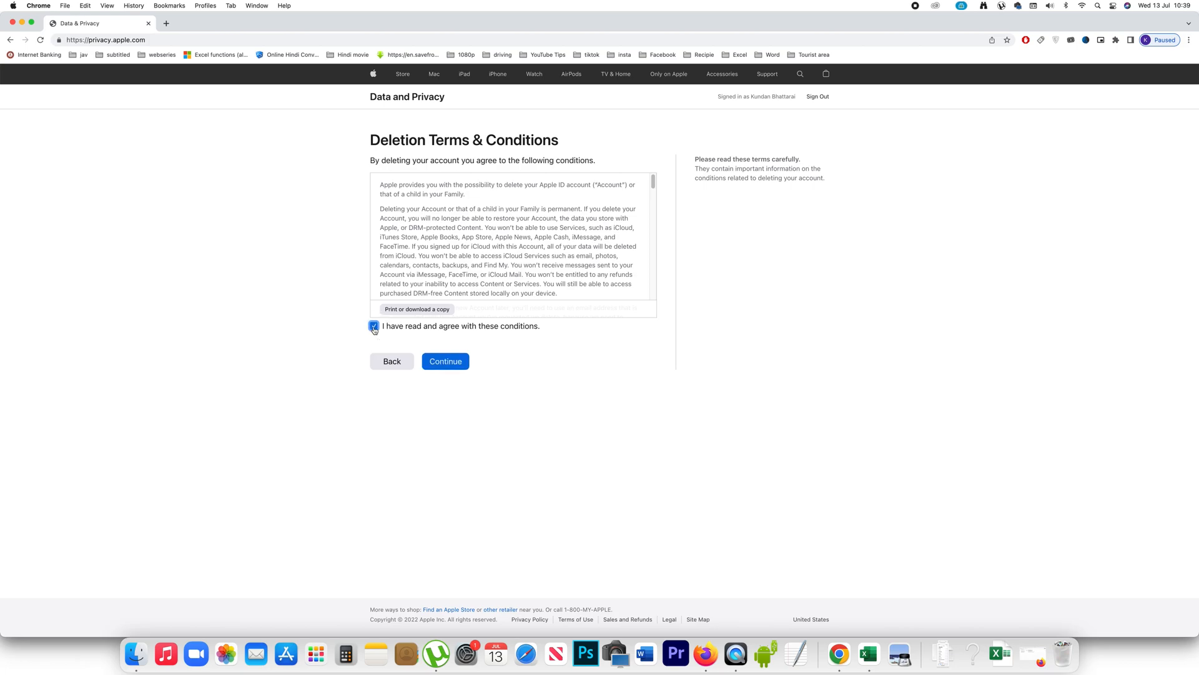
pyautogui.moveTo(354, 438)
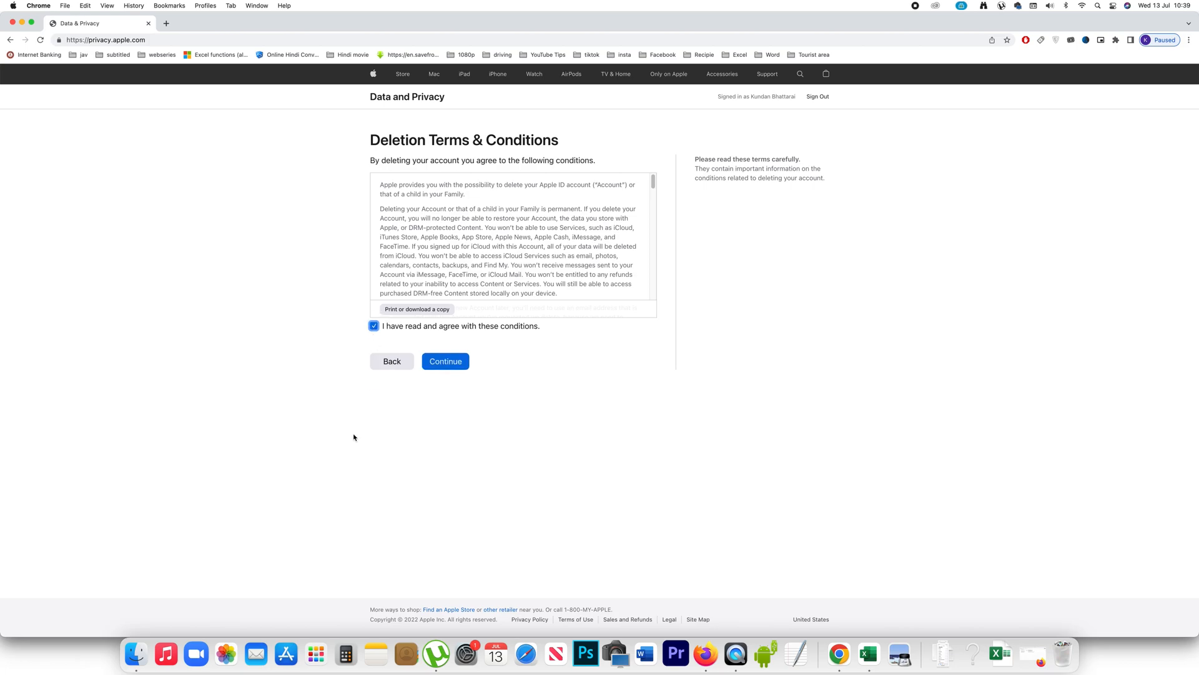
pyautogui.click(445, 361)
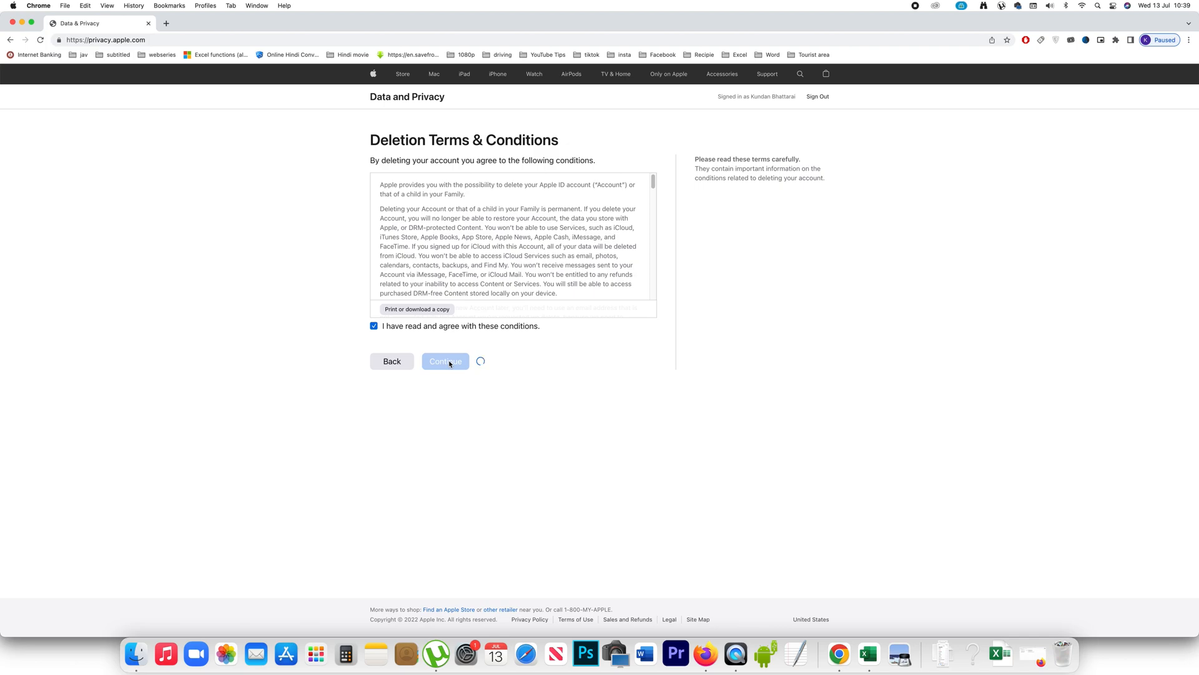
pyautogui.click(445, 359)
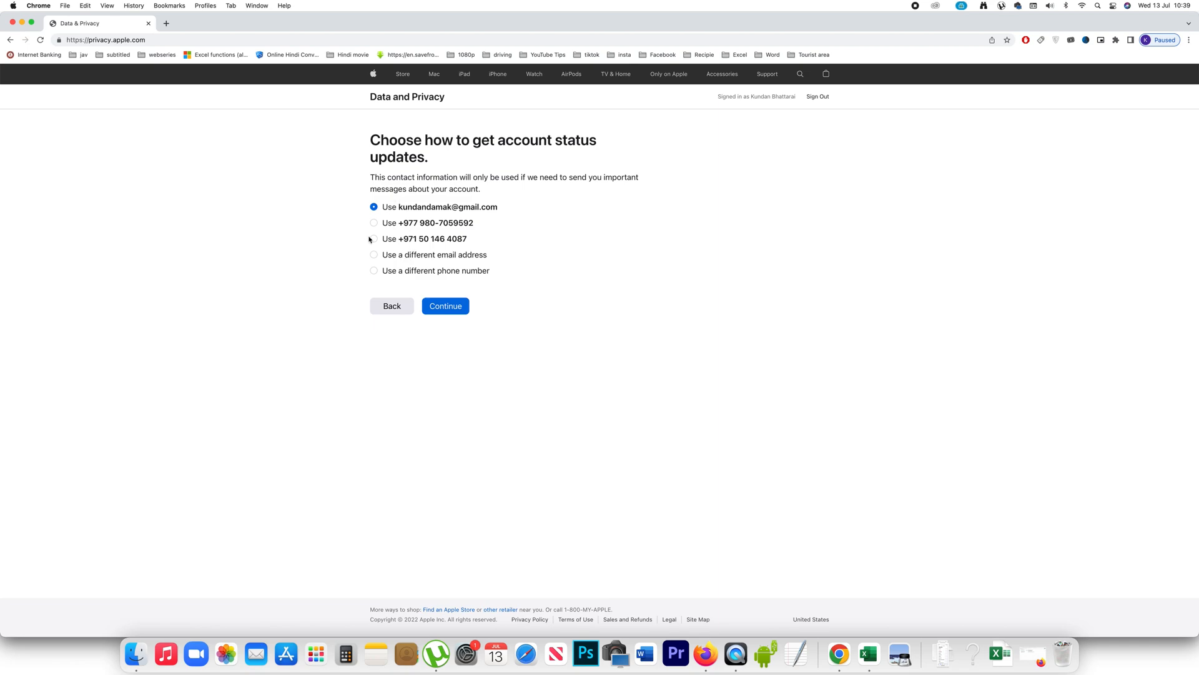
pyautogui.moveTo(445, 306)
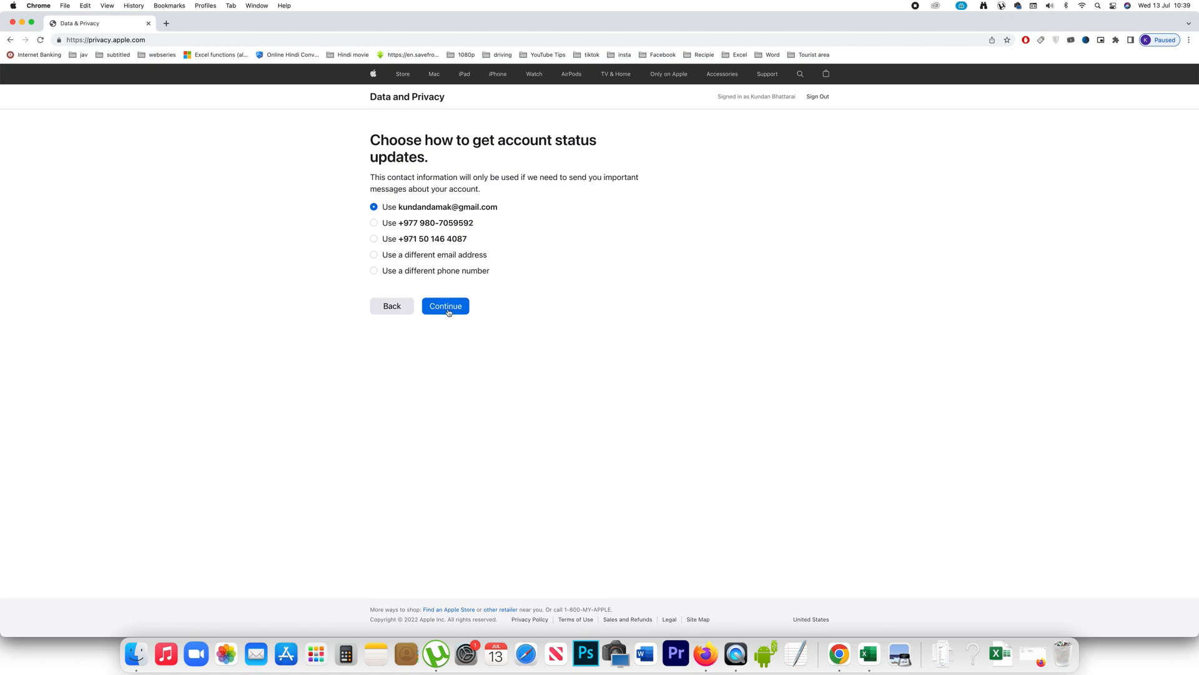